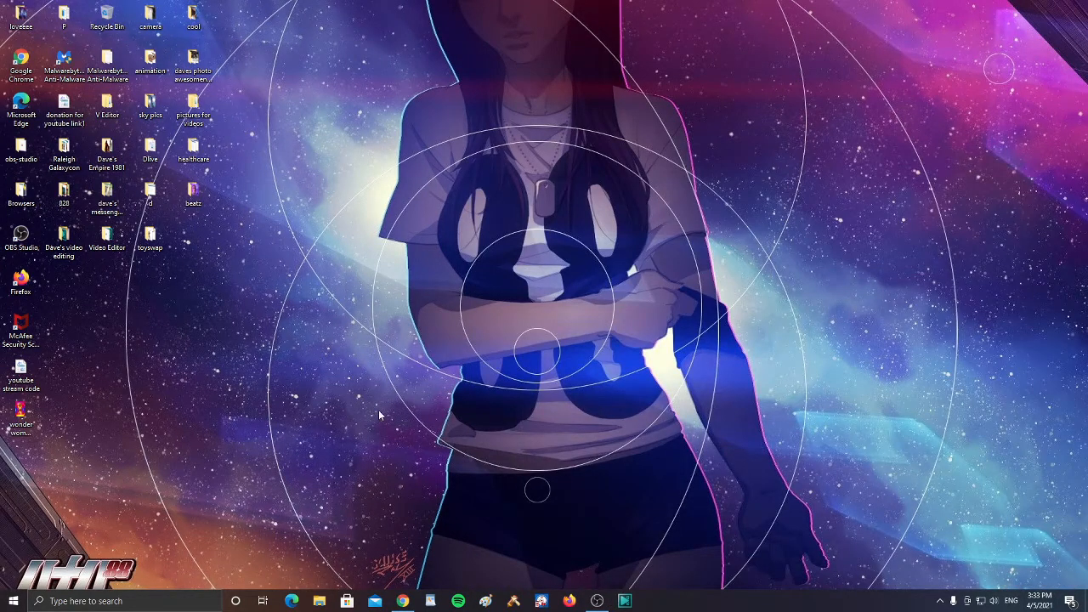
pyautogui.moveTo(340, 410)
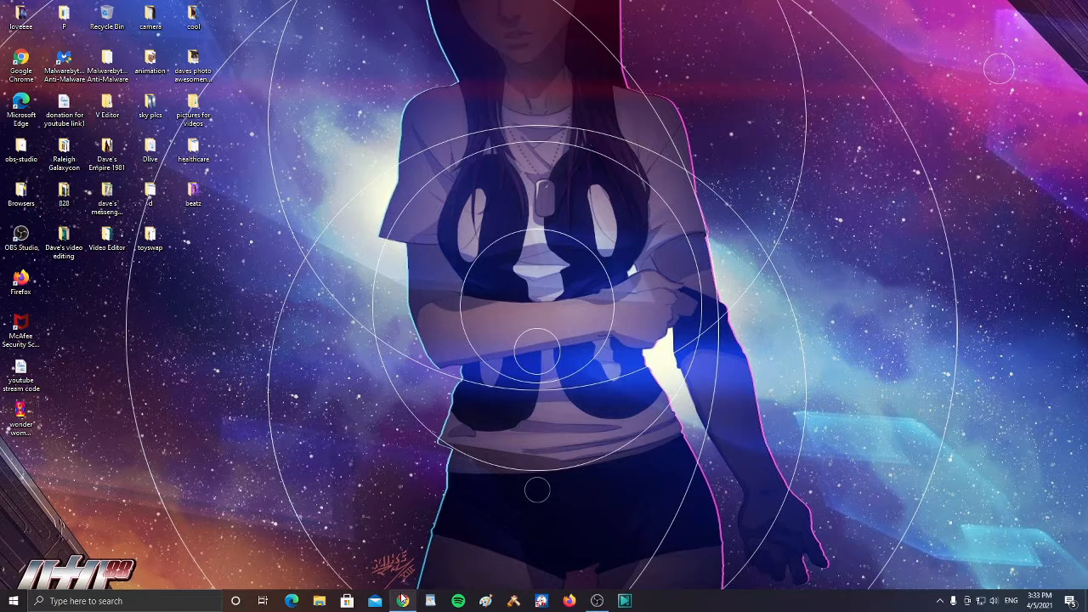
pyautogui.moveTo(401, 602)
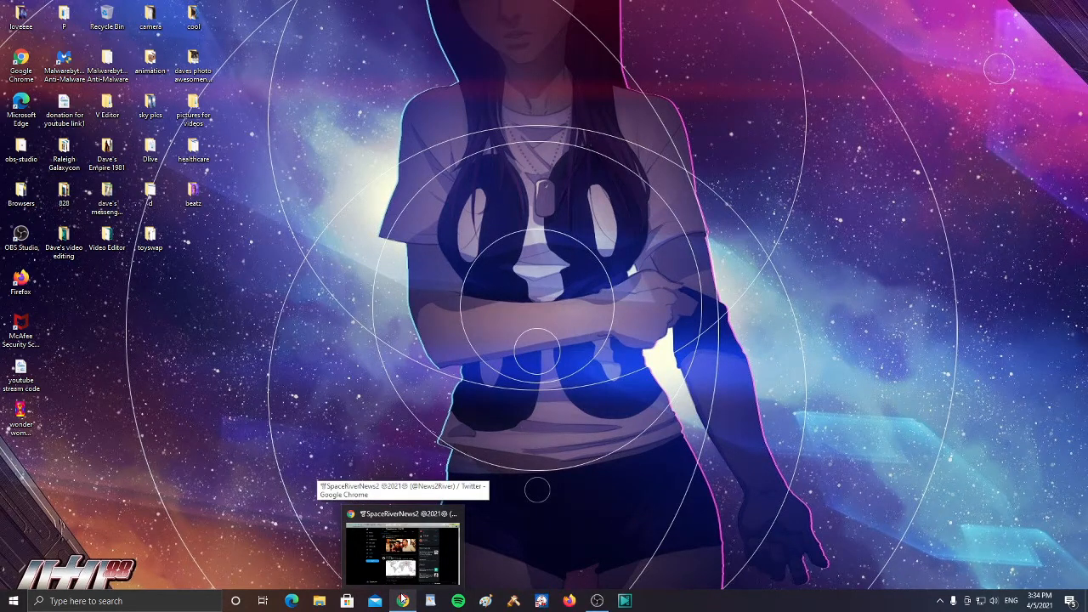
# Bring the Chrome window forward and read down the SpaceRiverNews2 timeline's retweeted earthquake posts.
pyautogui.click(402, 544)
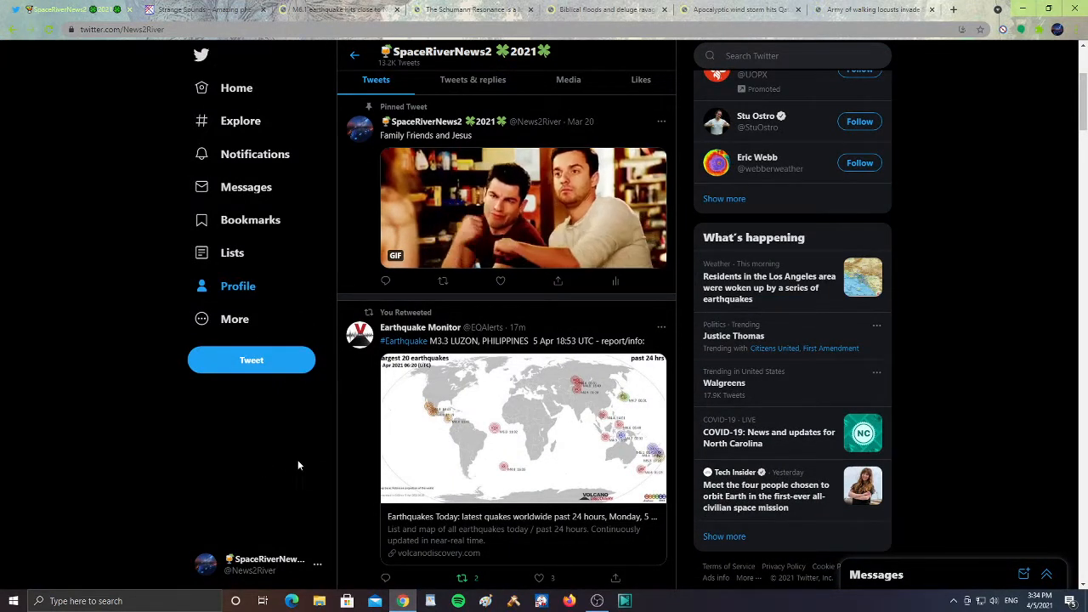
pyautogui.scroll(-3)
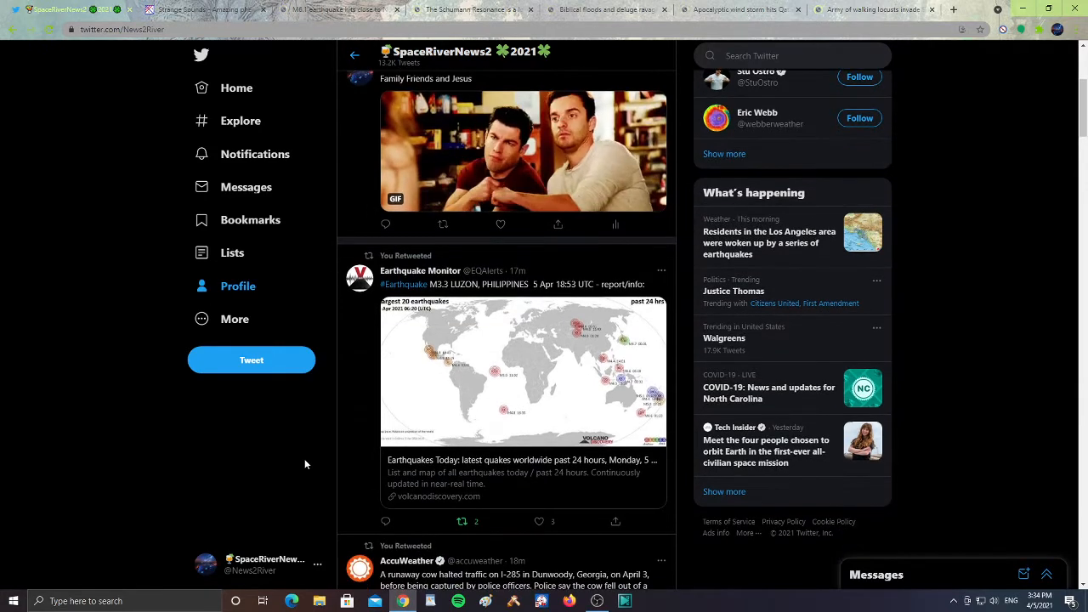
pyautogui.scroll(-3)
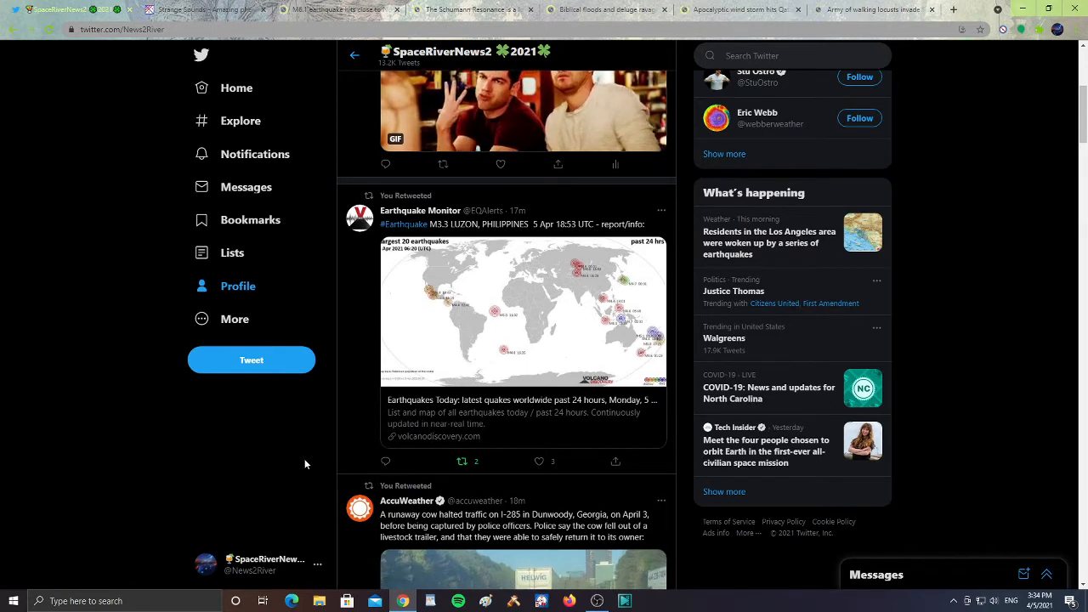
pyautogui.scroll(-3)
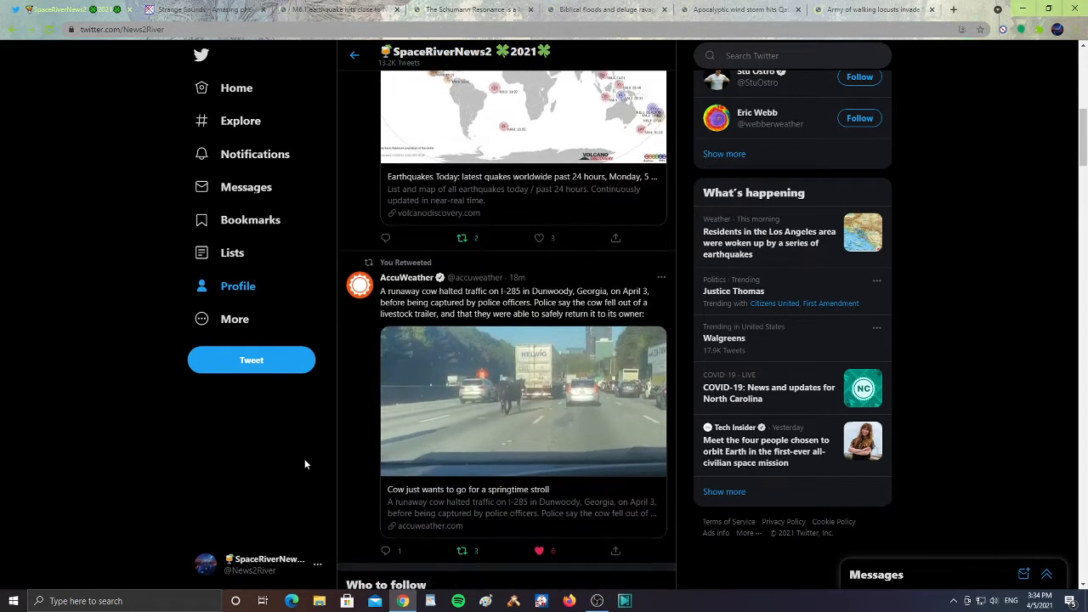
pyautogui.scroll(-3)
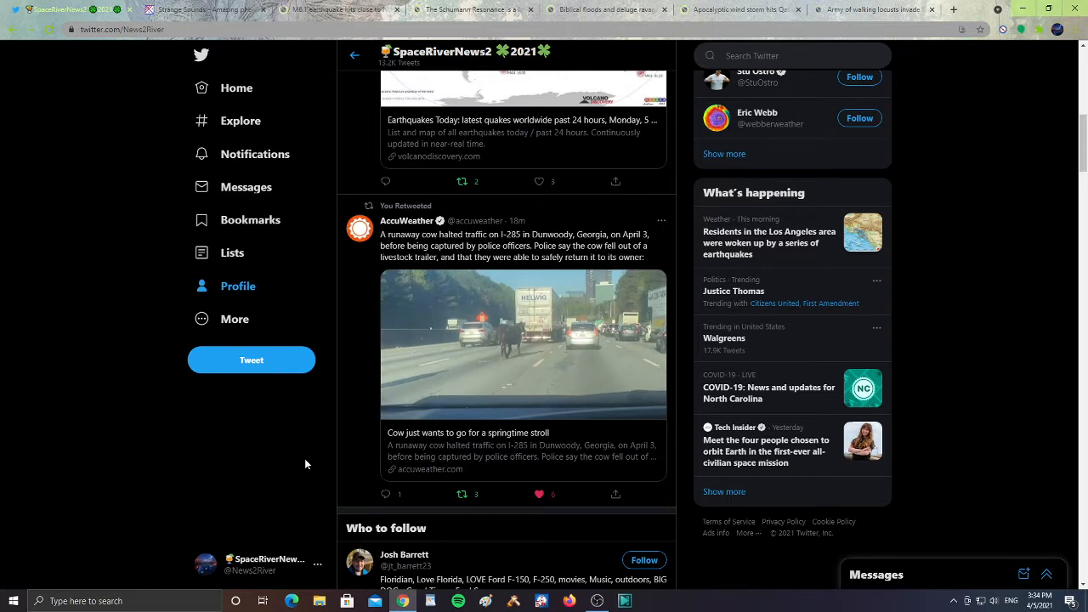
# Continue down past the runaway cow and spring storm retweets to the follow suggestions and topics.
pyautogui.scroll(-3)
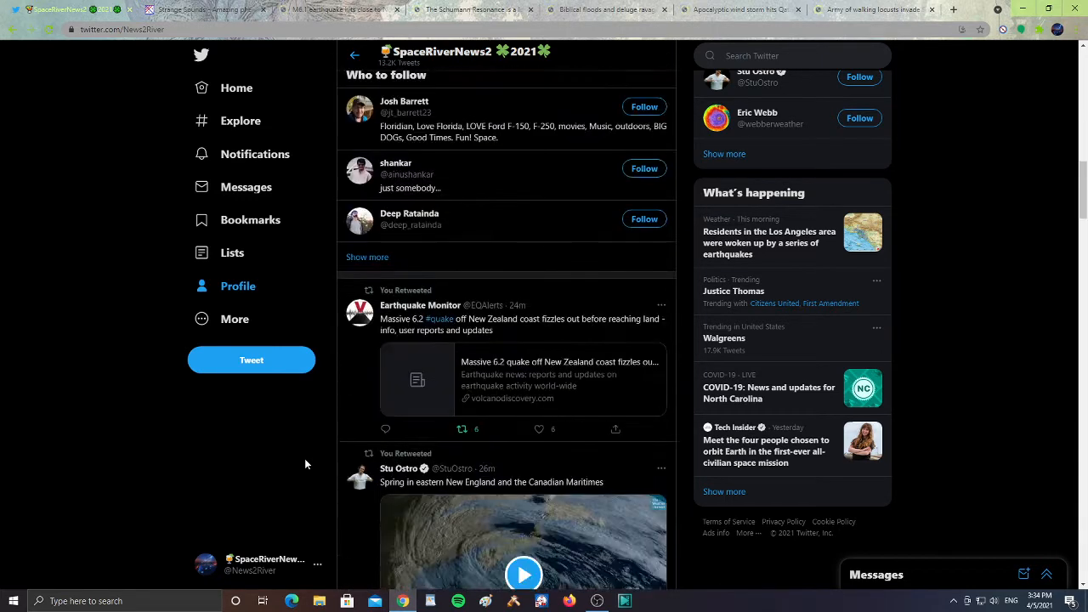
pyautogui.click(524, 575)
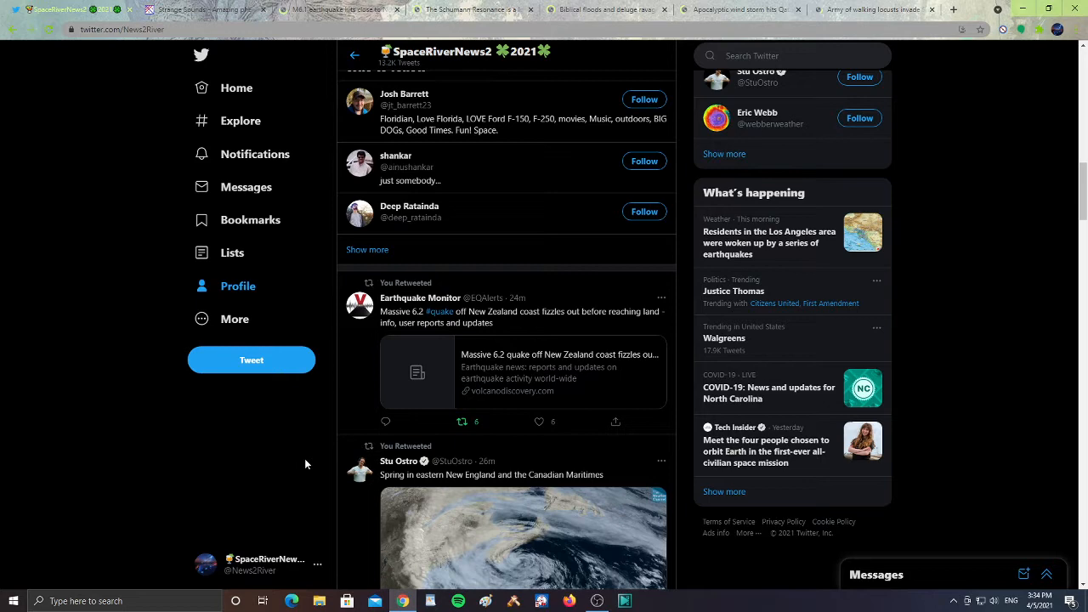
pyautogui.scroll(-3)
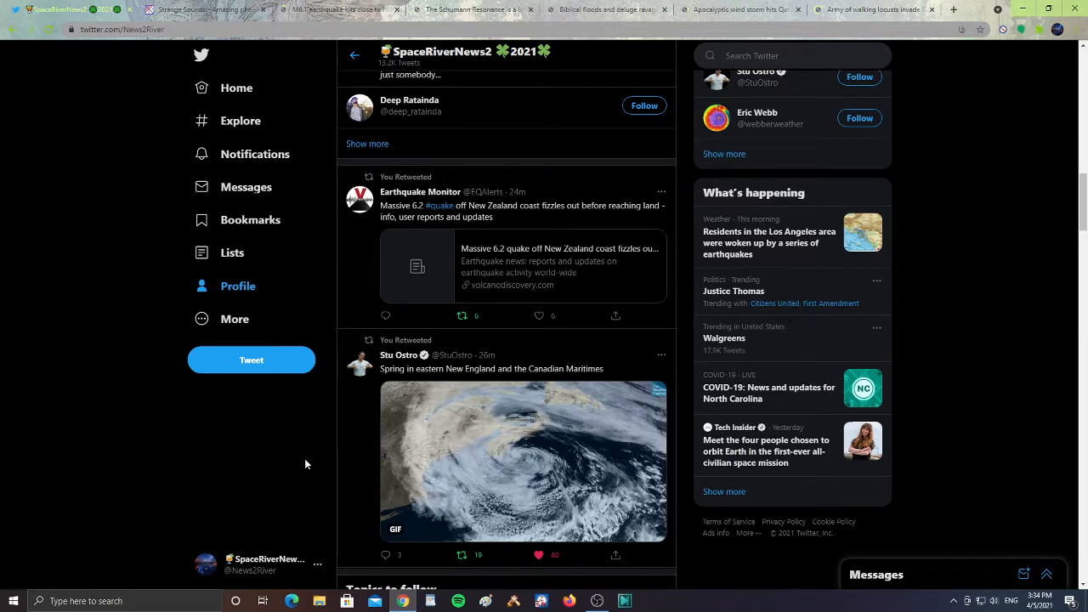
pyautogui.scroll(-3)
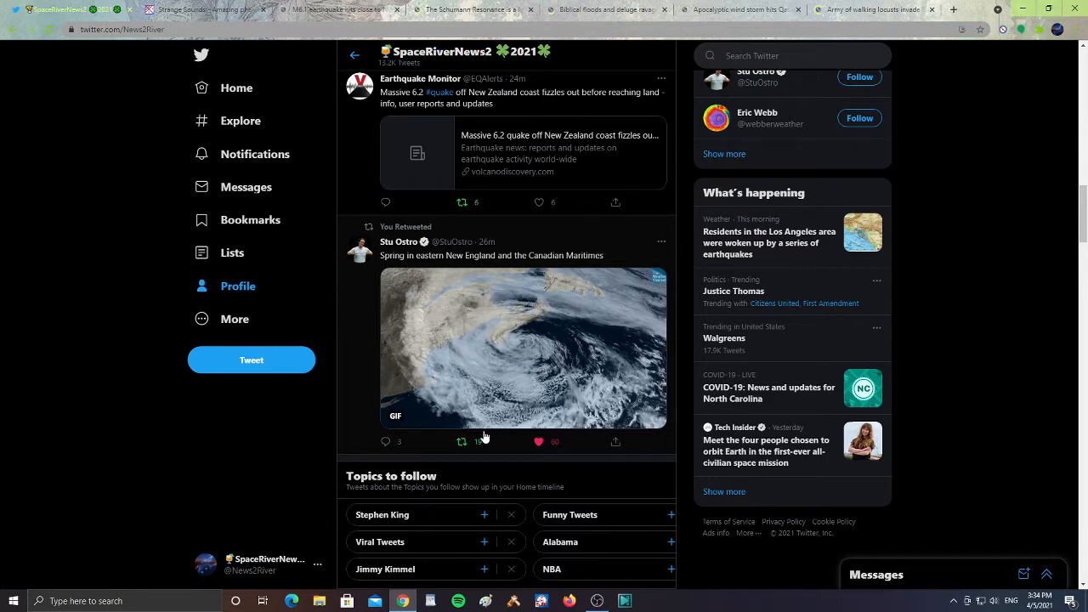
# Read down past the Topics to follow box through the Supreme Court and Sky News retweets.
pyautogui.scroll(-3)
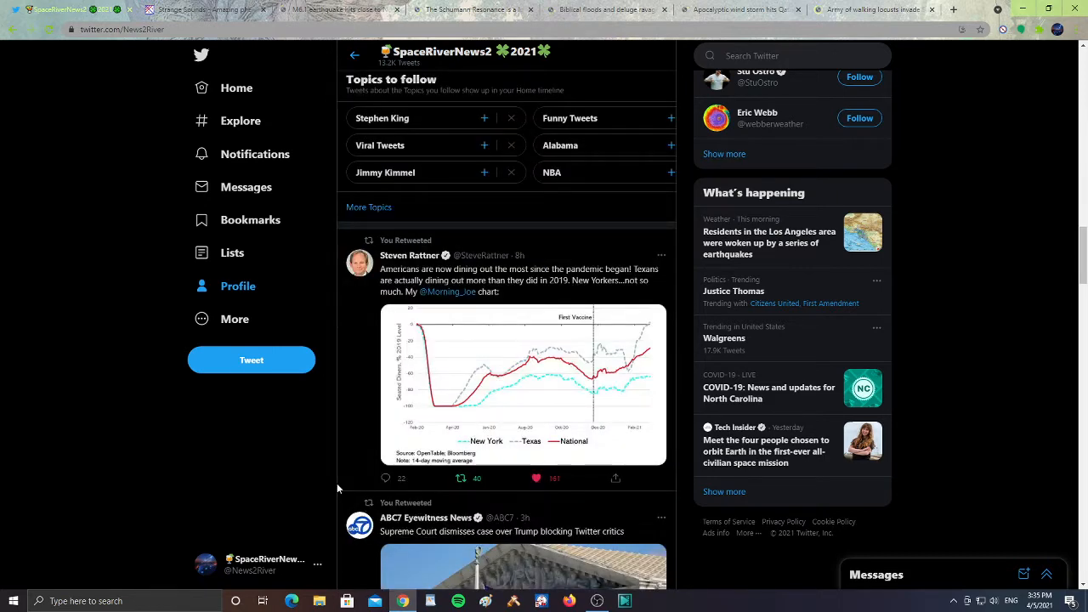
pyautogui.moveTo(326, 486)
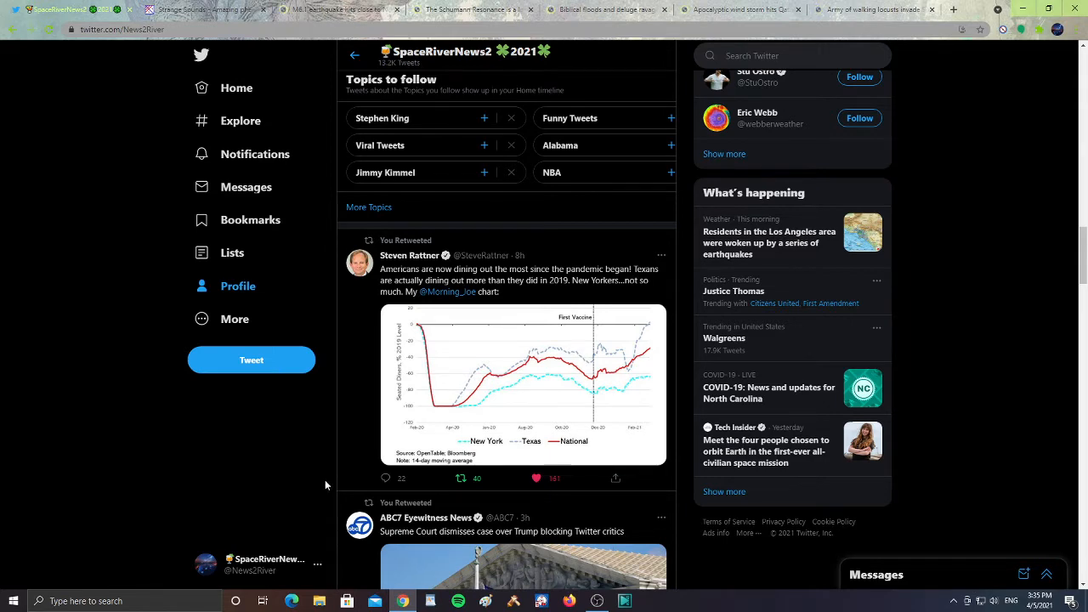
pyautogui.scroll(-3)
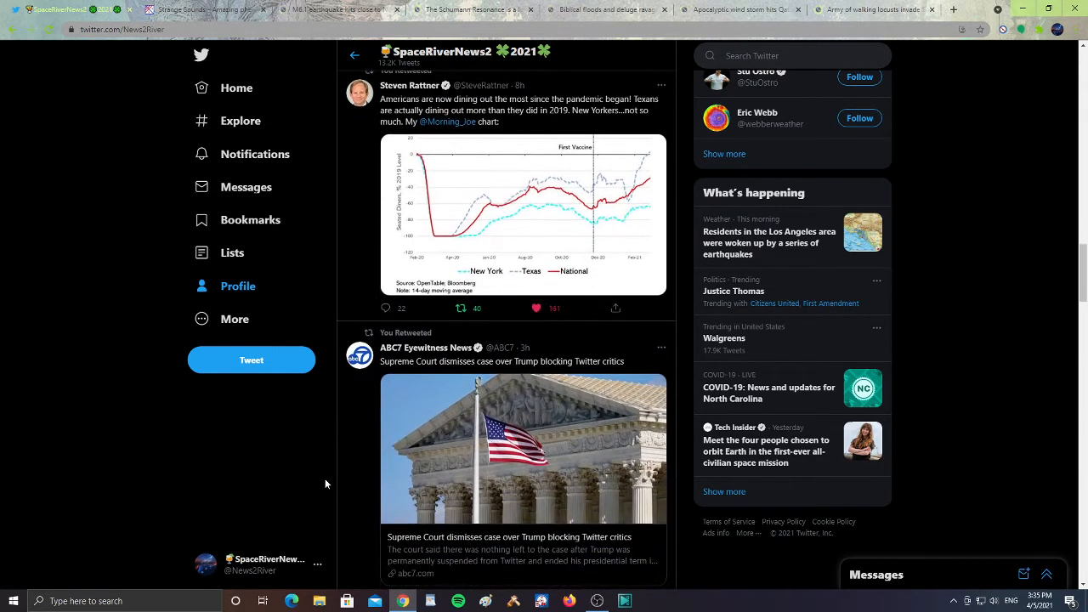
pyautogui.scroll(-3)
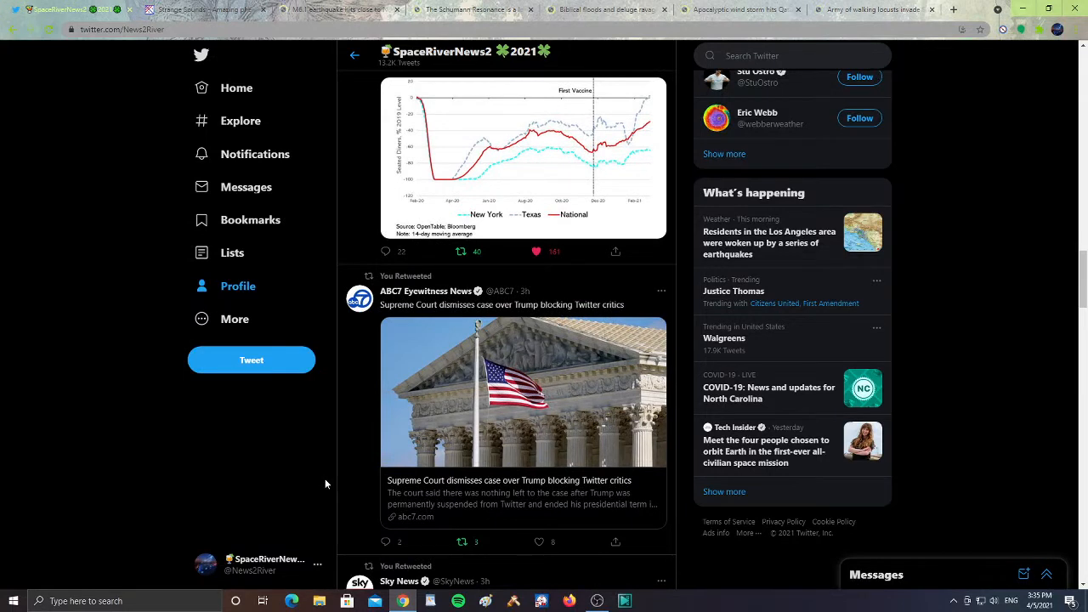
pyautogui.scroll(-3)
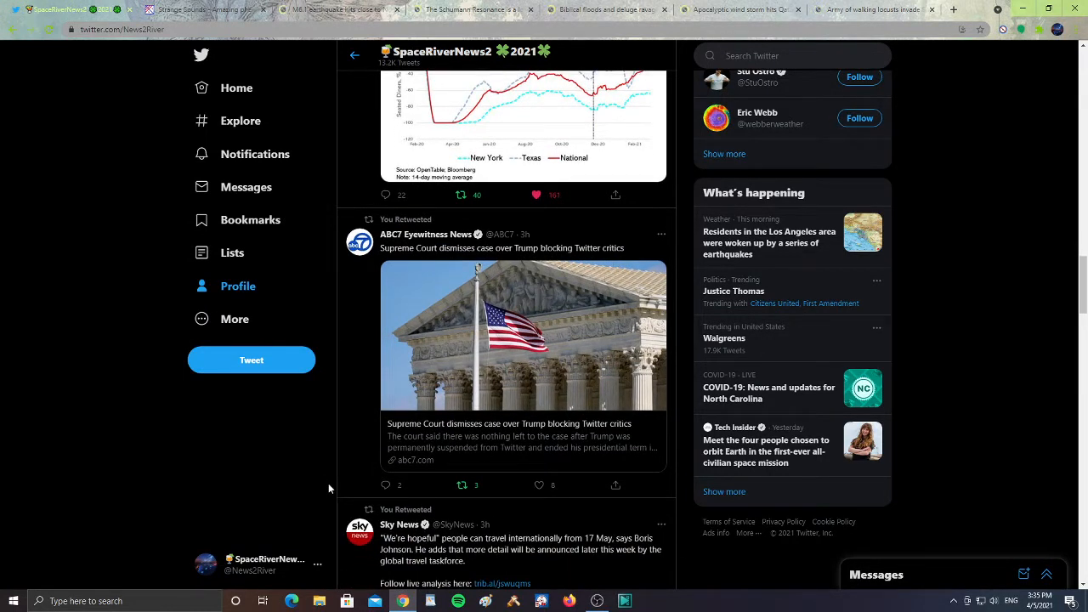
pyautogui.moveTo(332, 470)
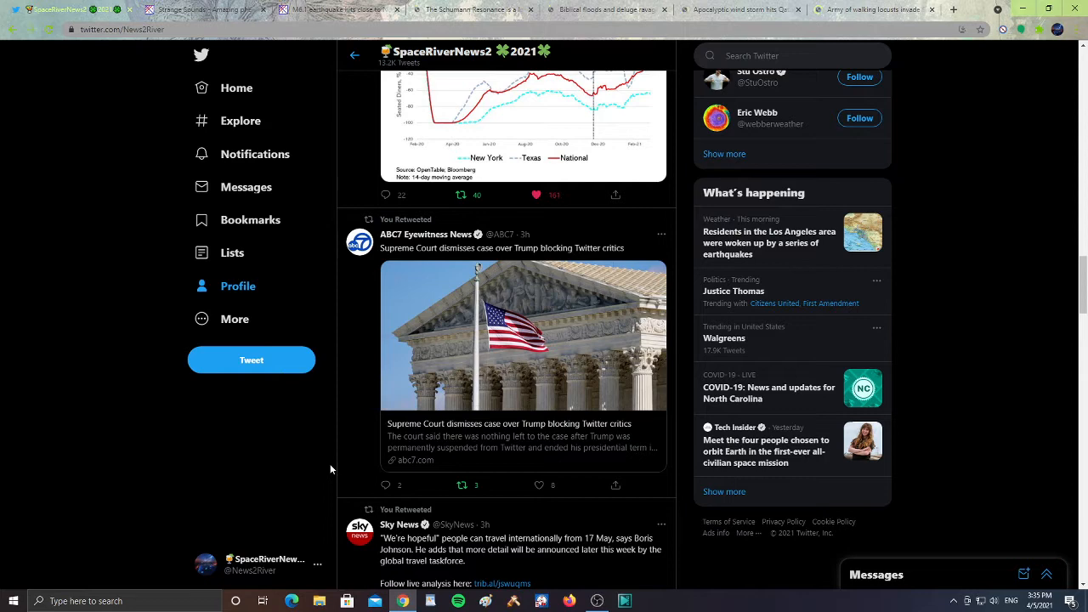
# Continue to the UK travel rules and Bloomberg's reopening restaurants story, rereading briefly.
pyautogui.scroll(-3)
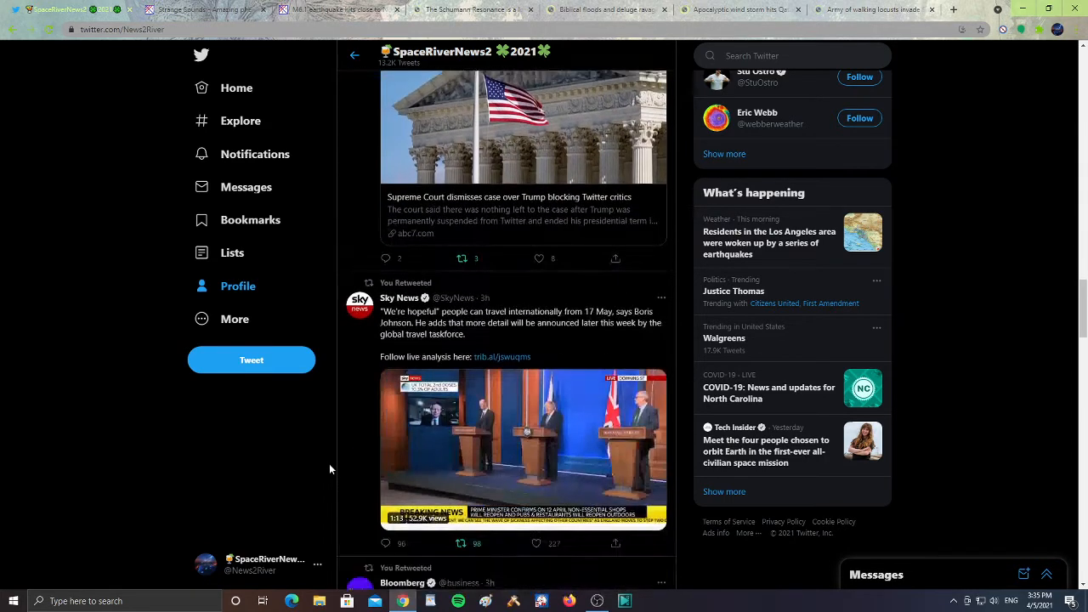
pyautogui.scroll(-3)
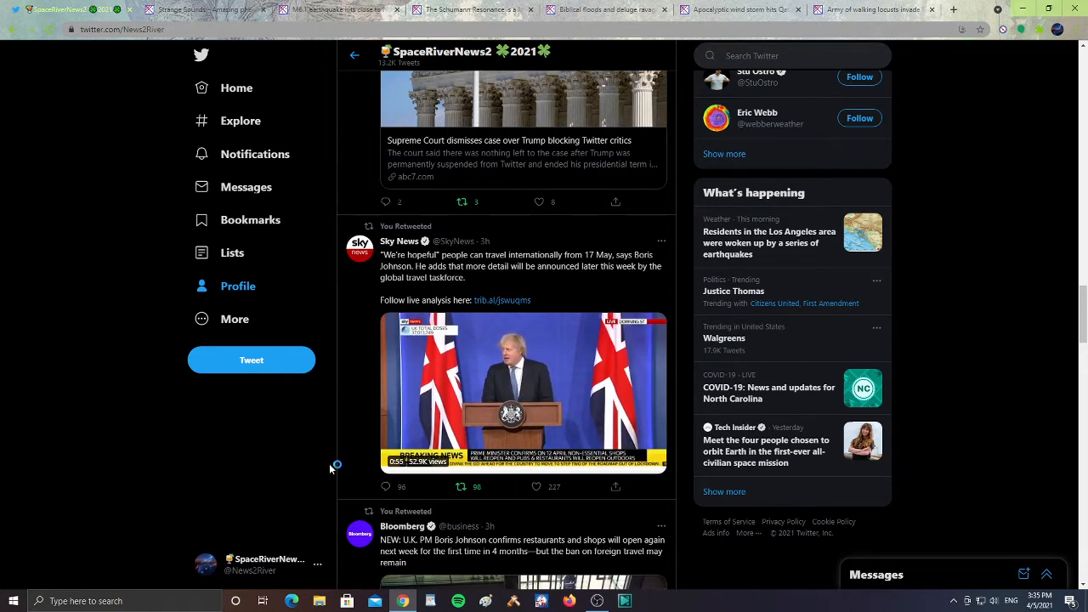
pyautogui.scroll(3)
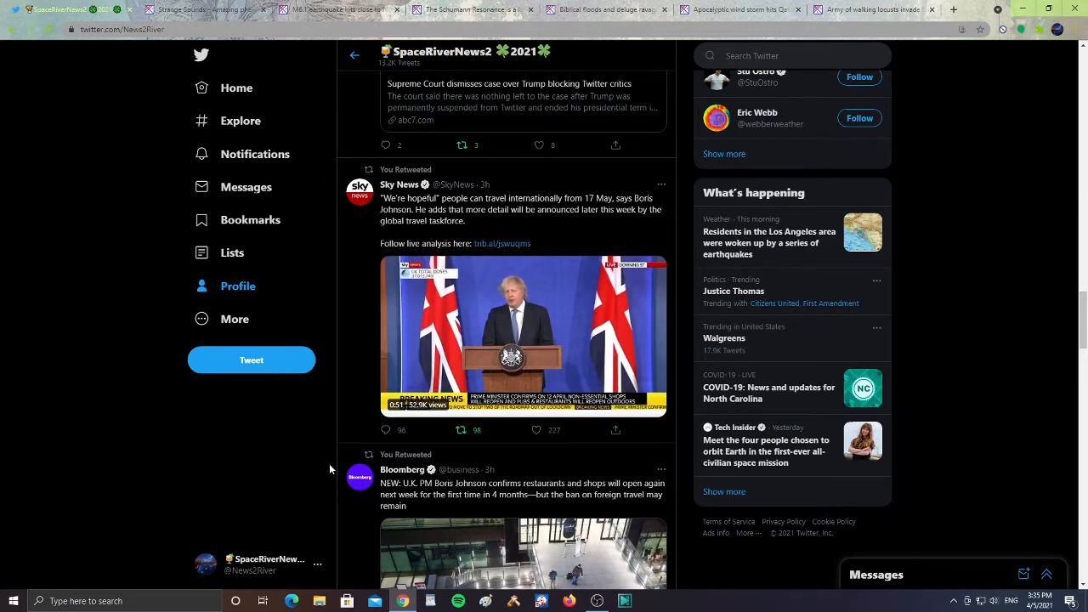
pyautogui.scroll(-3)
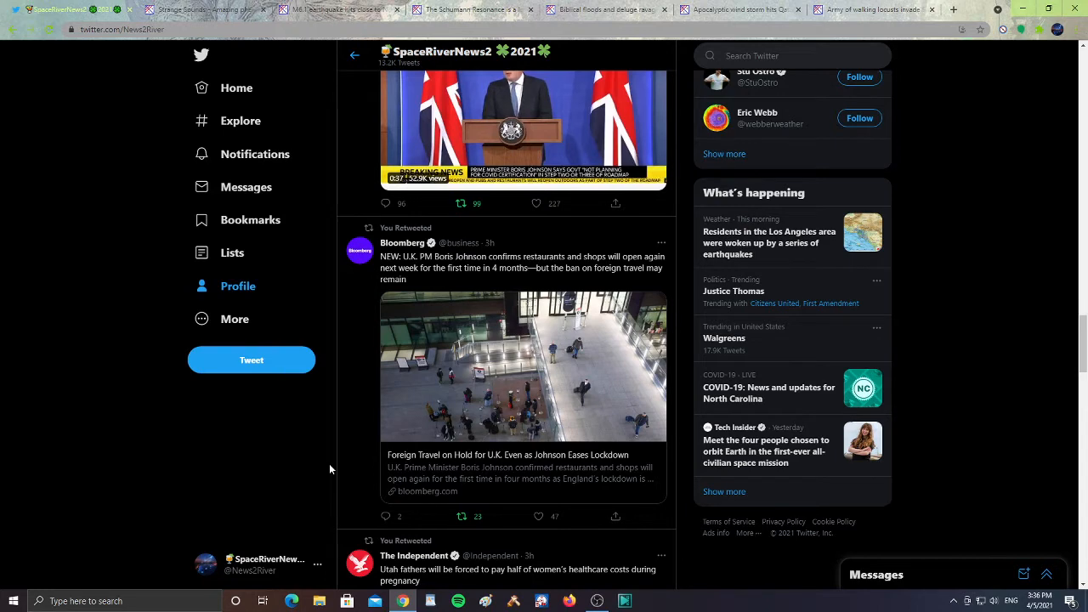
# Read down through the Utah healthcare, Mozambique insurgency video and La Niña chart retweets.
pyautogui.scroll(-3)
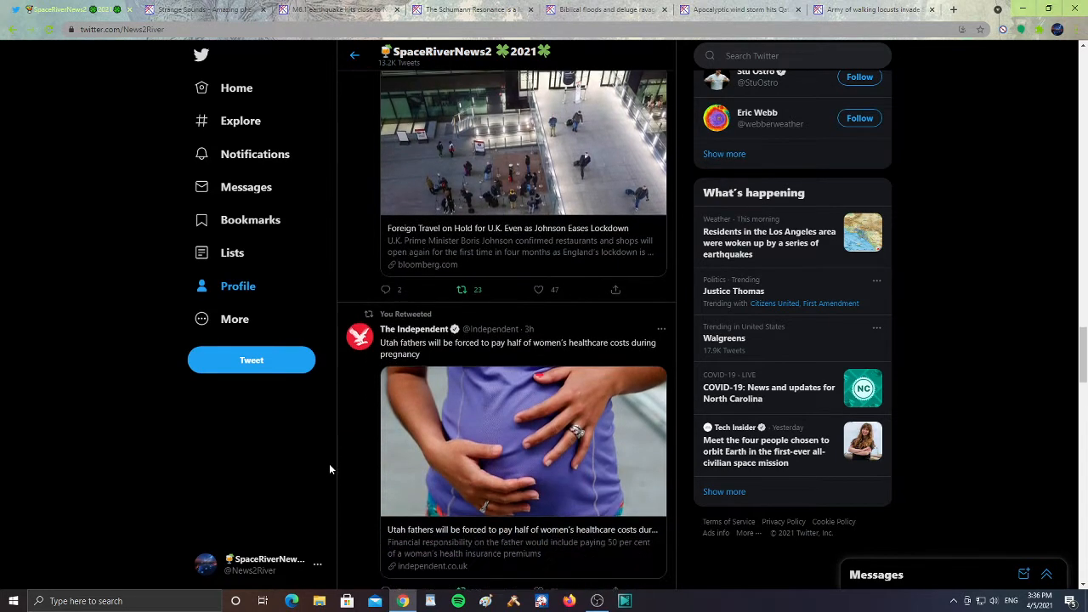
pyautogui.scroll(-3)
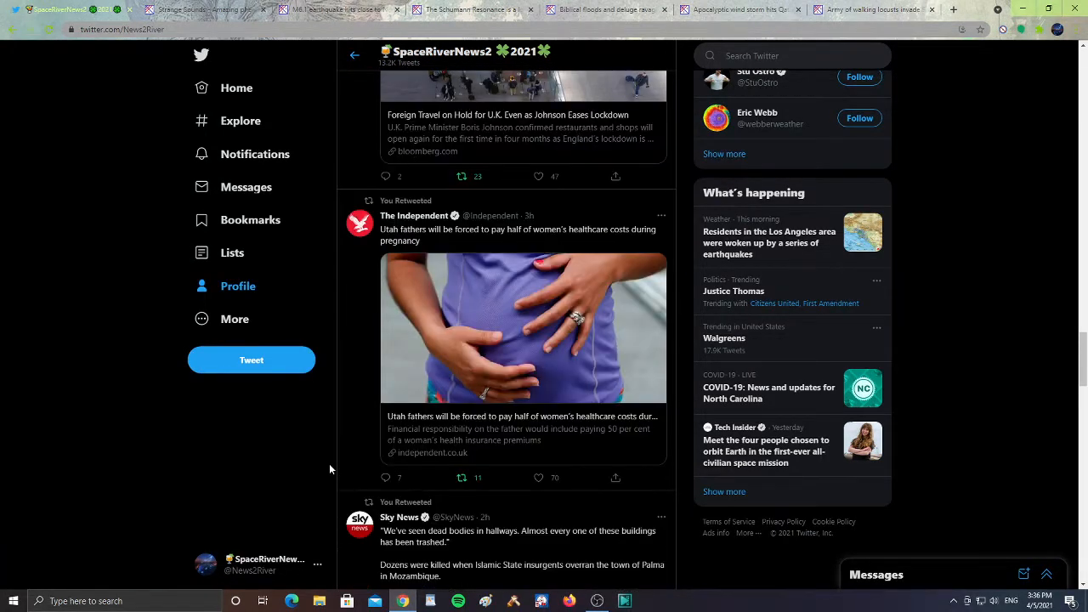
pyautogui.scroll(-3)
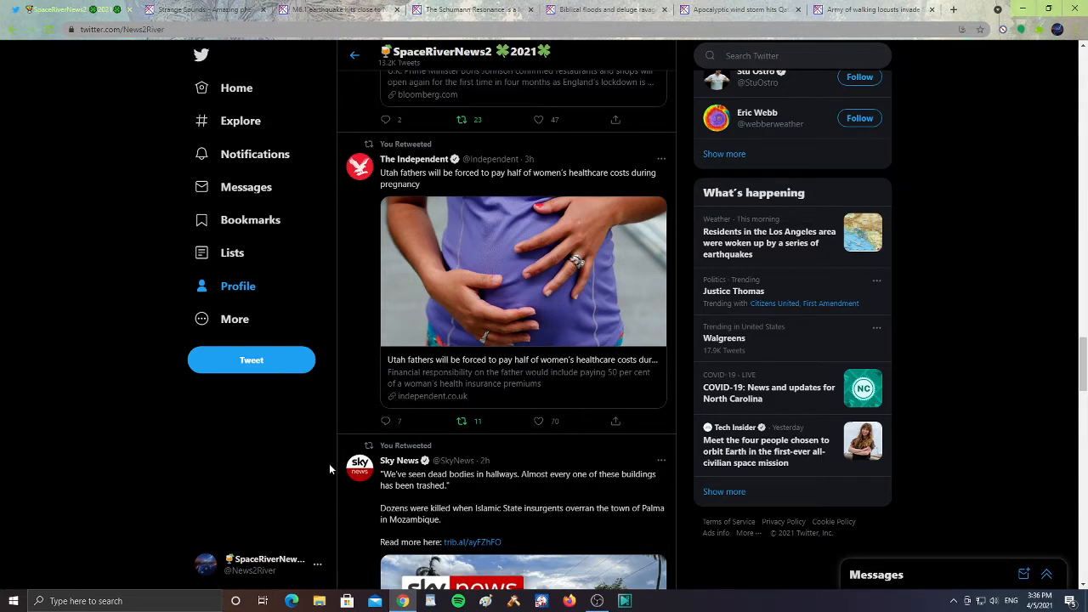
pyautogui.scroll(-3)
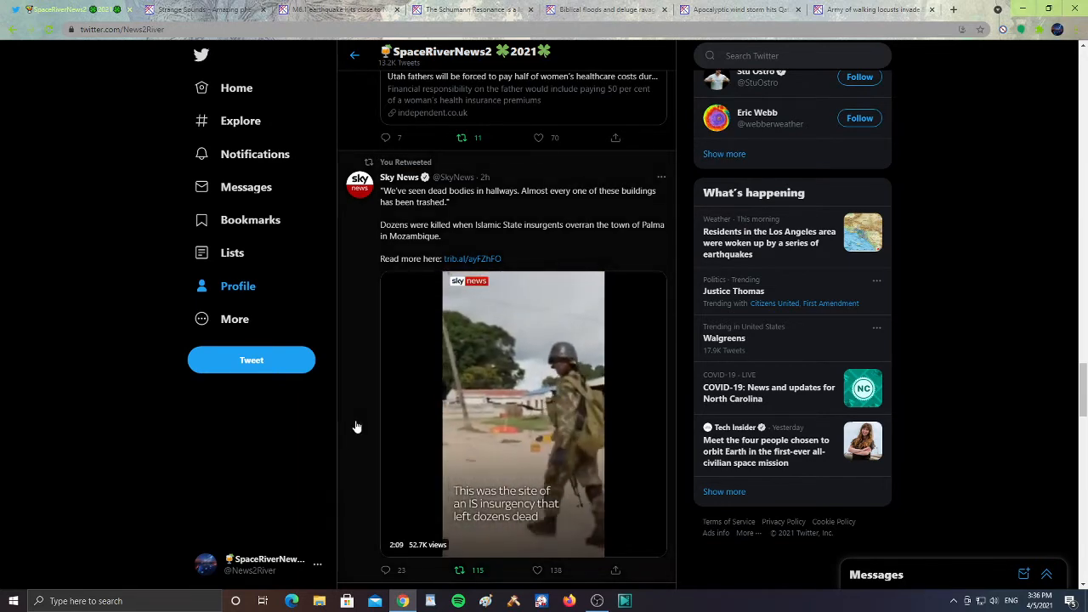
pyautogui.scroll(-3)
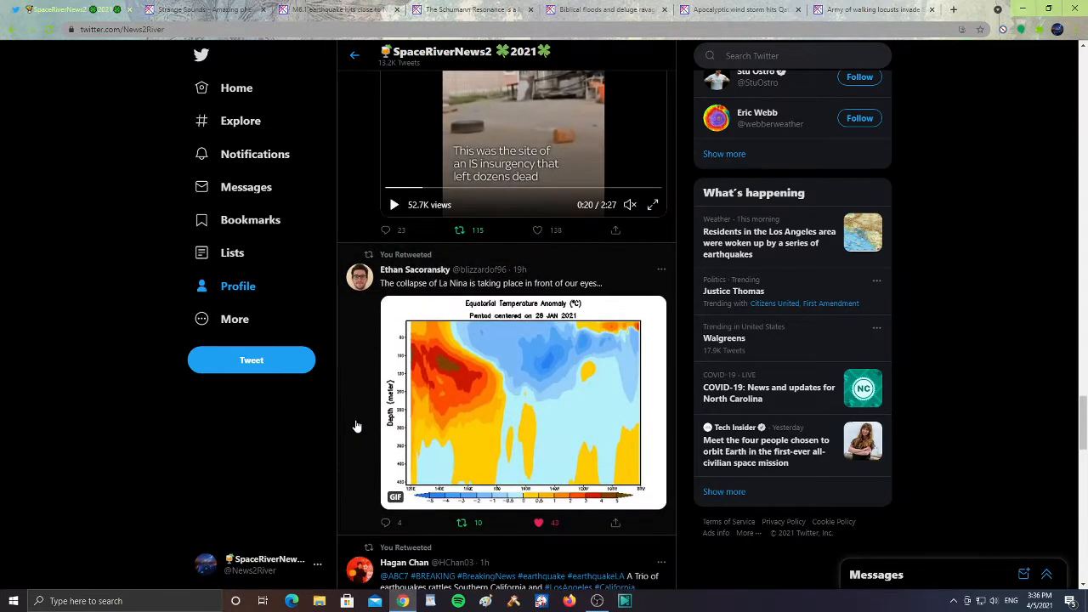
pyautogui.scroll(-3)
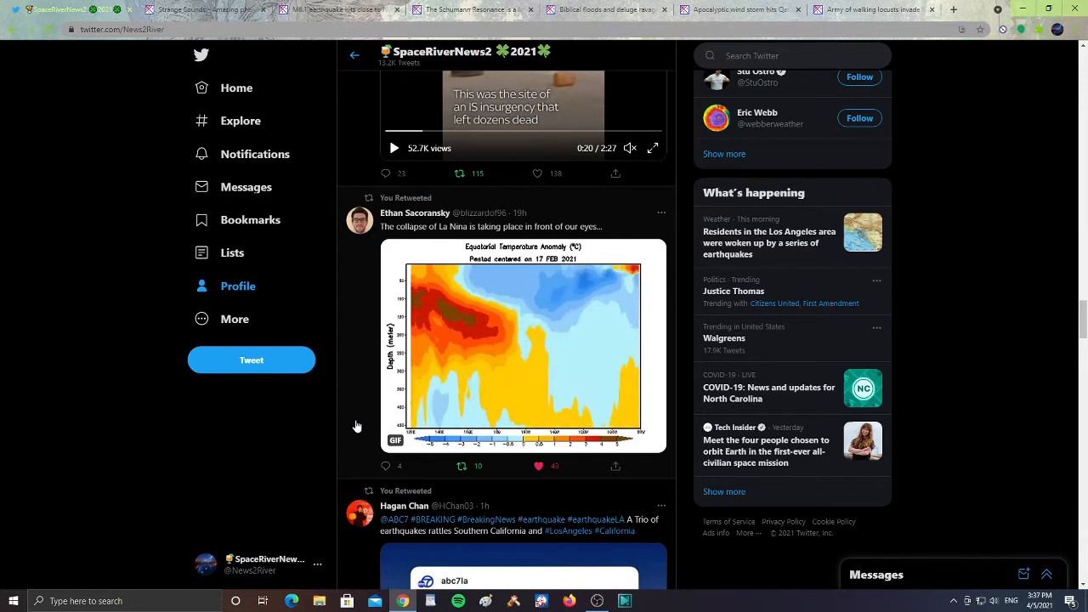
# Read down past the ABC7 and USGS quake posts to the Los Angeles swarm and volcano eruption retweets.
pyautogui.scroll(-3)
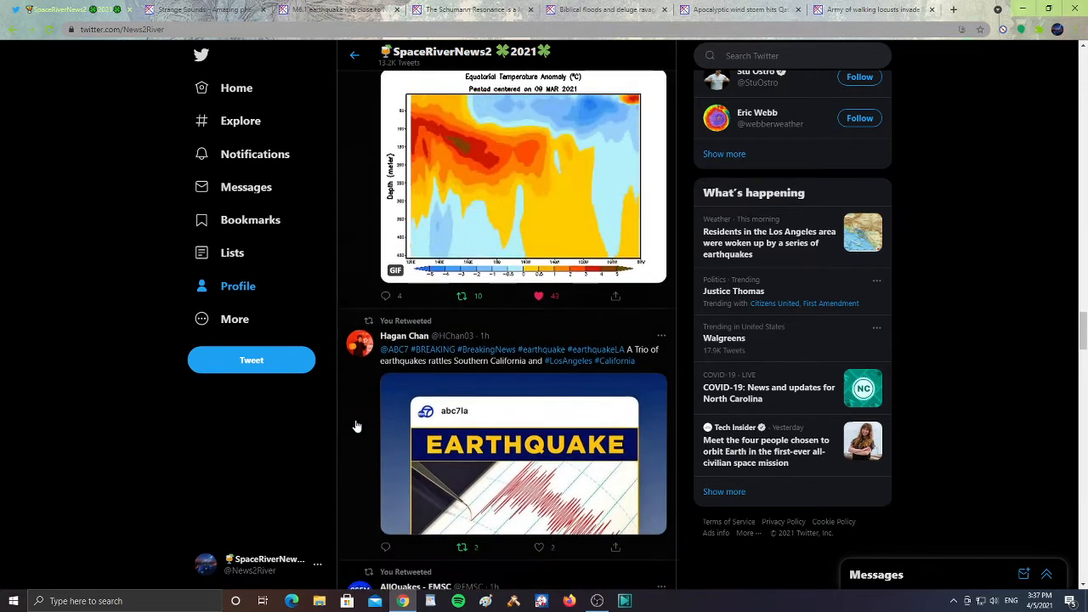
pyautogui.scroll(-3)
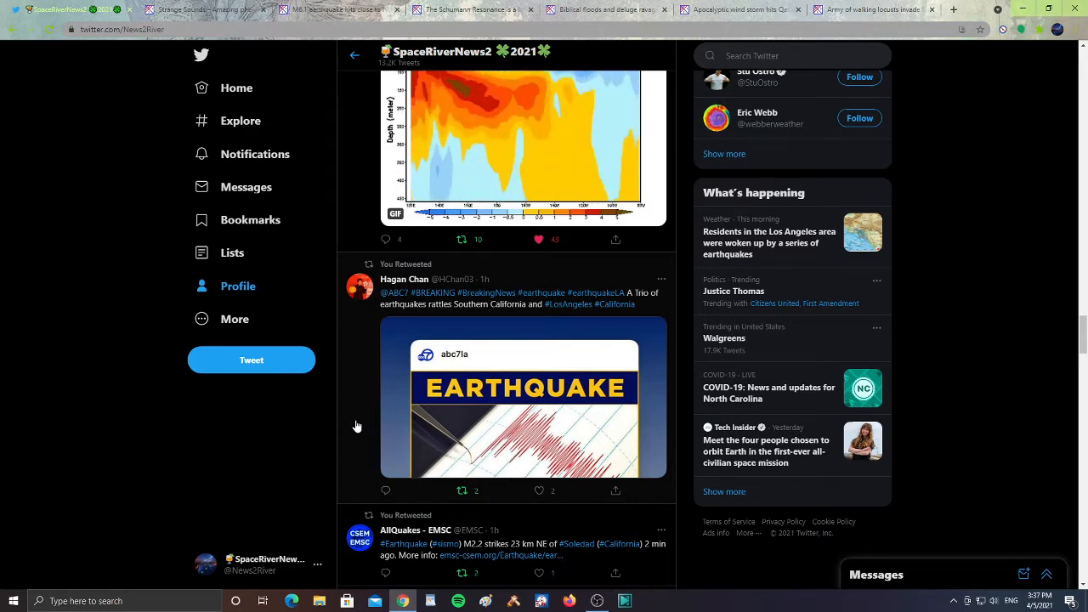
pyautogui.scroll(-3)
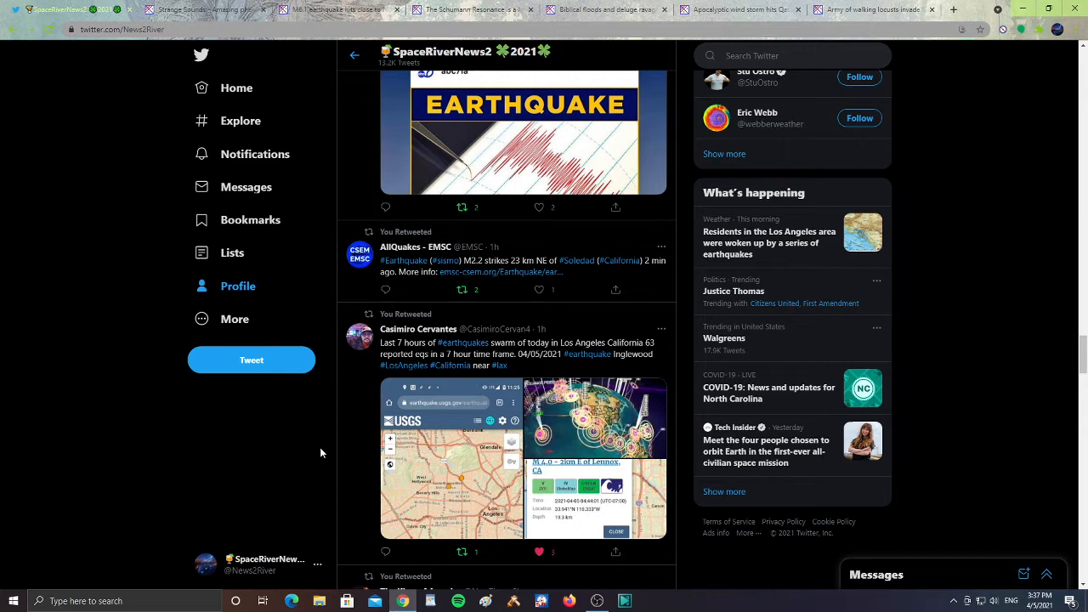
pyautogui.scroll(-3)
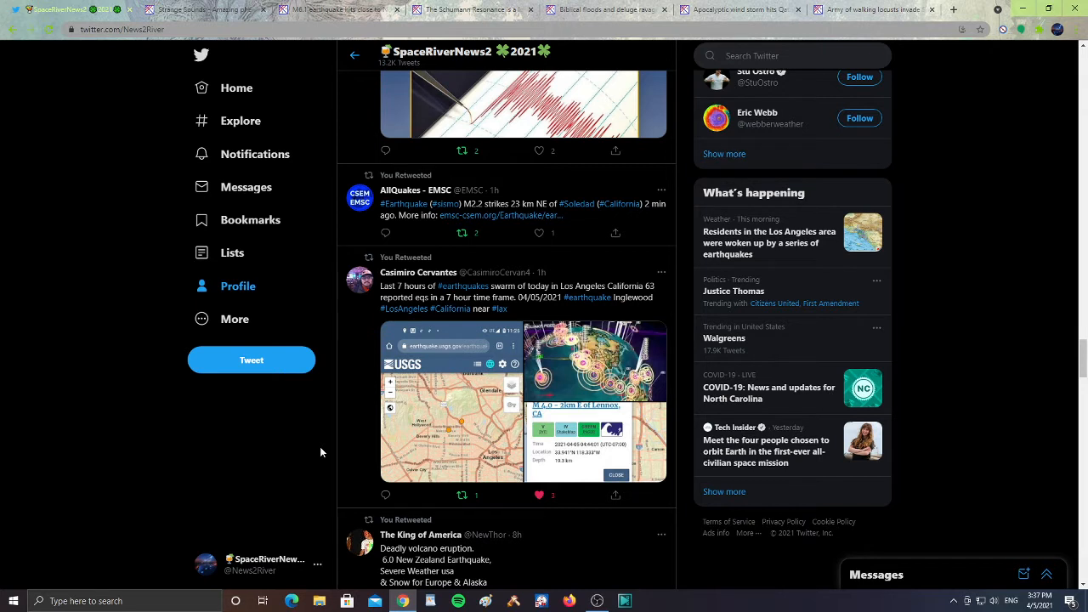
pyautogui.moveTo(298, 211)
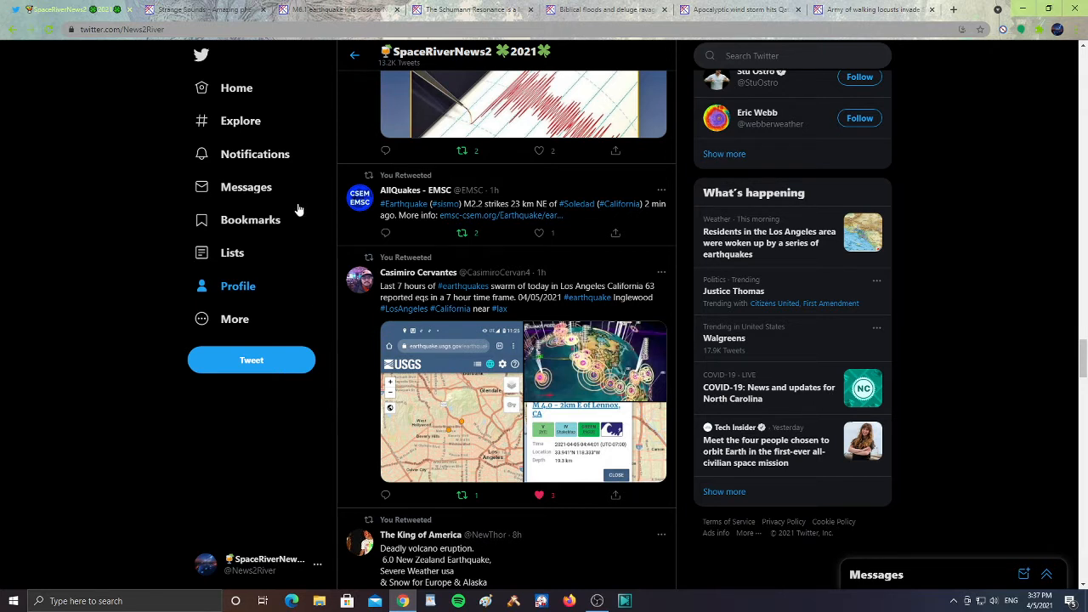
pyautogui.moveTo(204, 10)
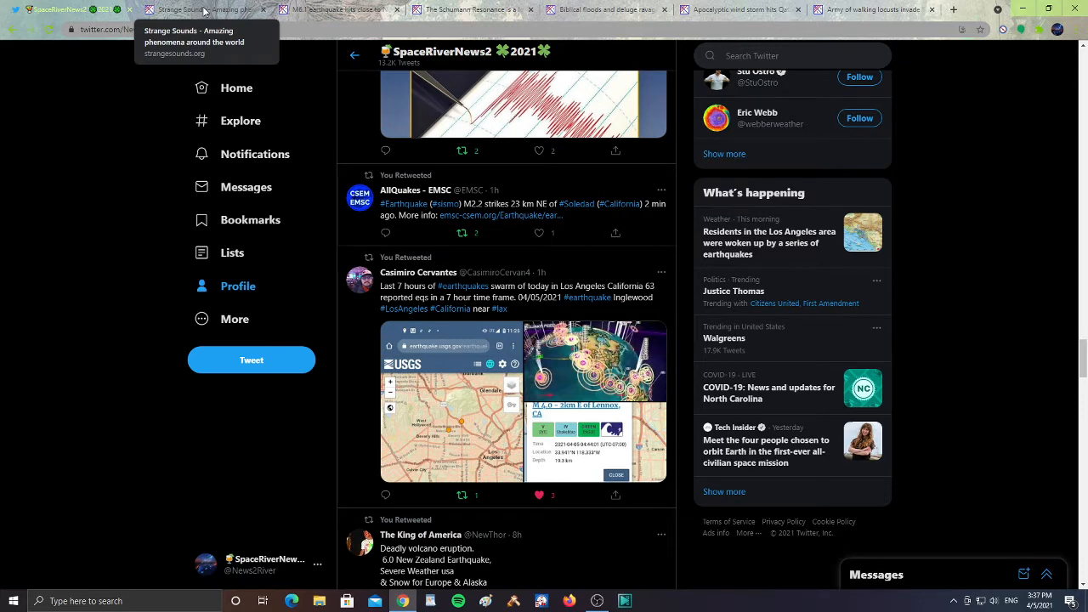
# Read through the M6.1 New Zealand earthquake article on Strange Sounds, then move to the Schumann Resonance article.
pyautogui.click(204, 10)
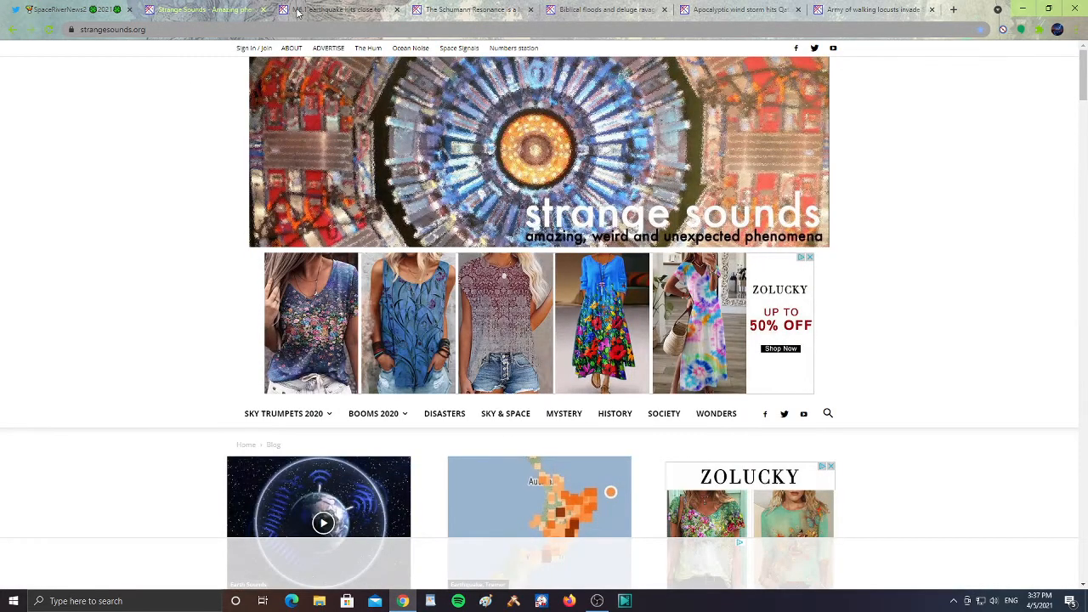
pyautogui.click(340, 10)
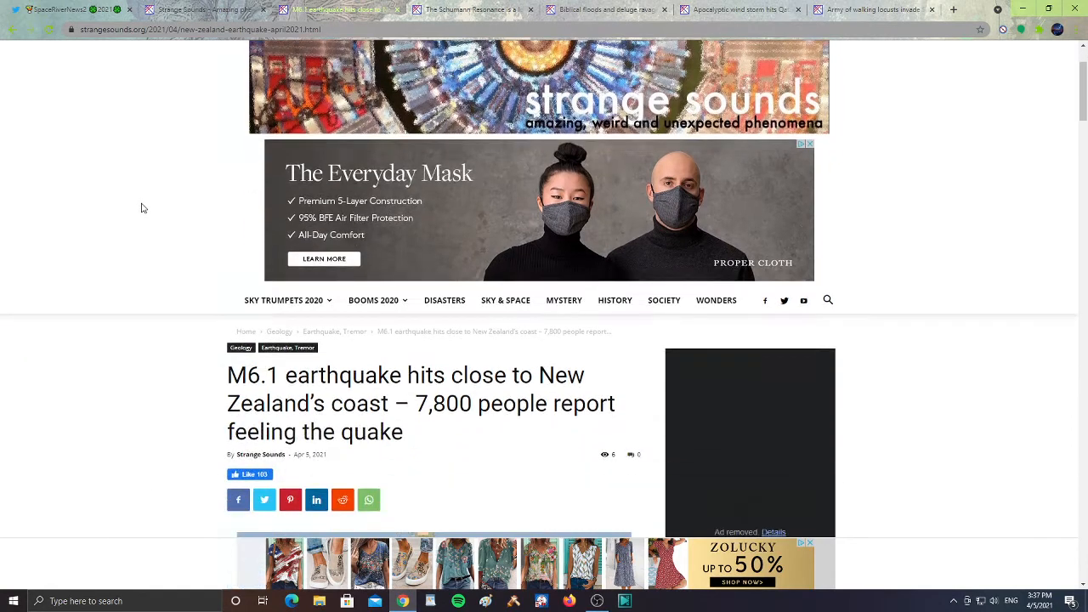
pyautogui.scroll(-3)
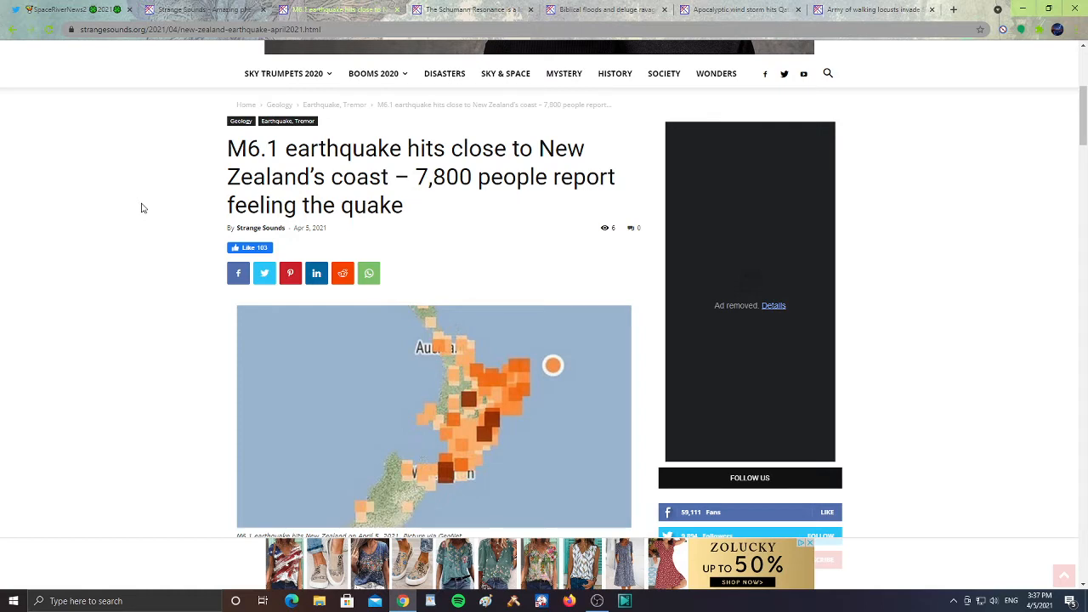
pyautogui.scroll(-3)
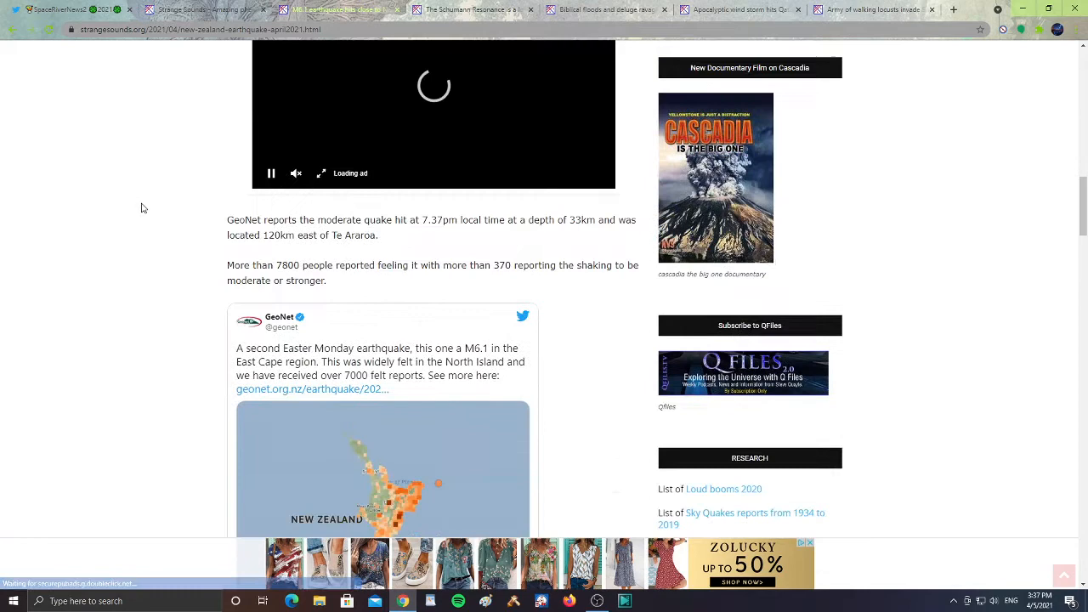
pyautogui.scroll(-3)
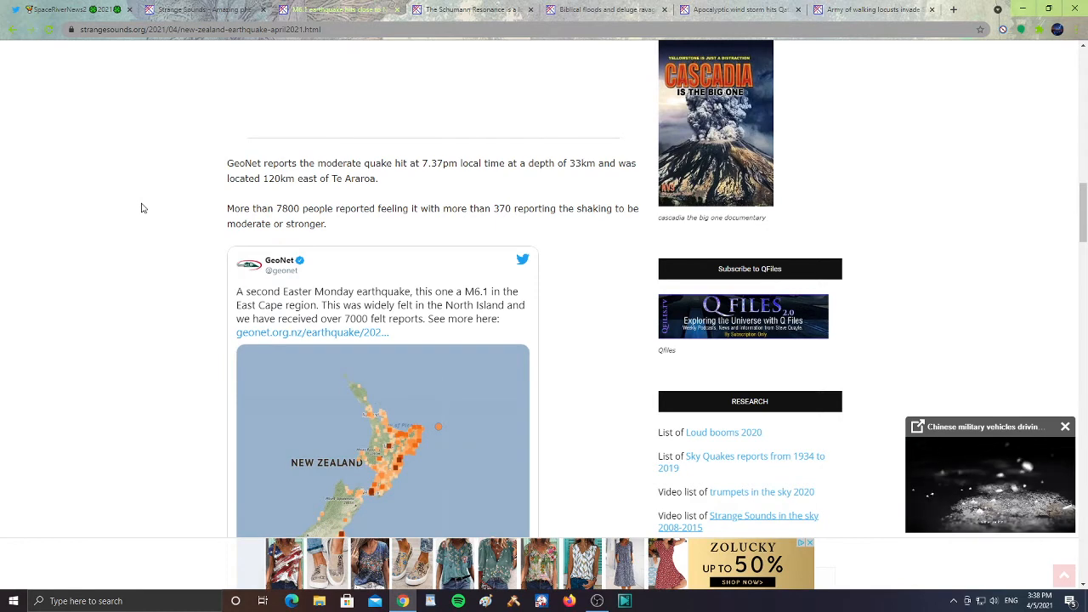
pyautogui.scroll(-3)
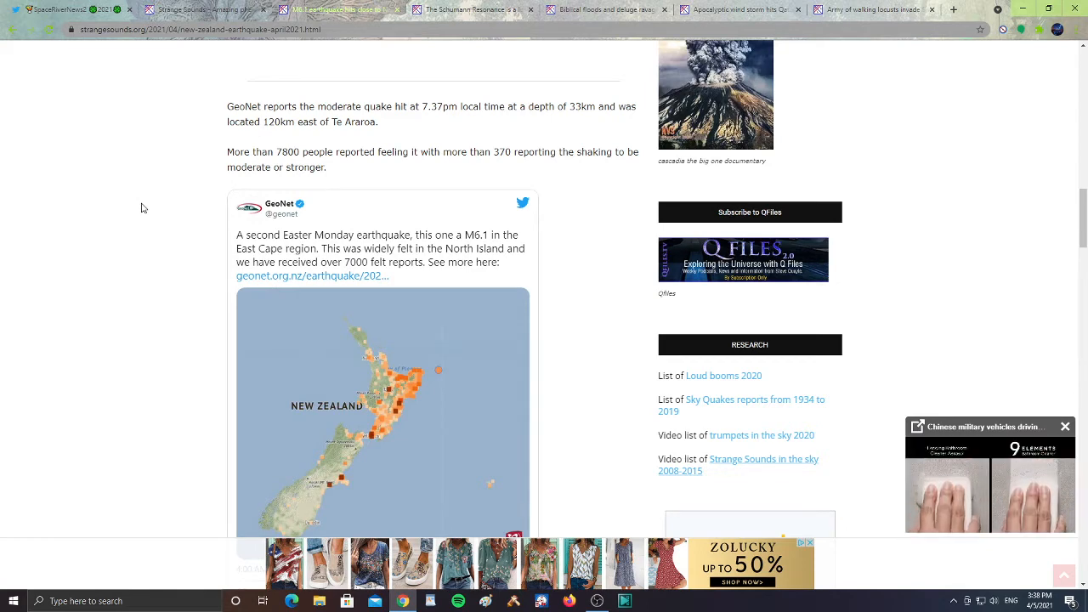
pyautogui.scroll(-3)
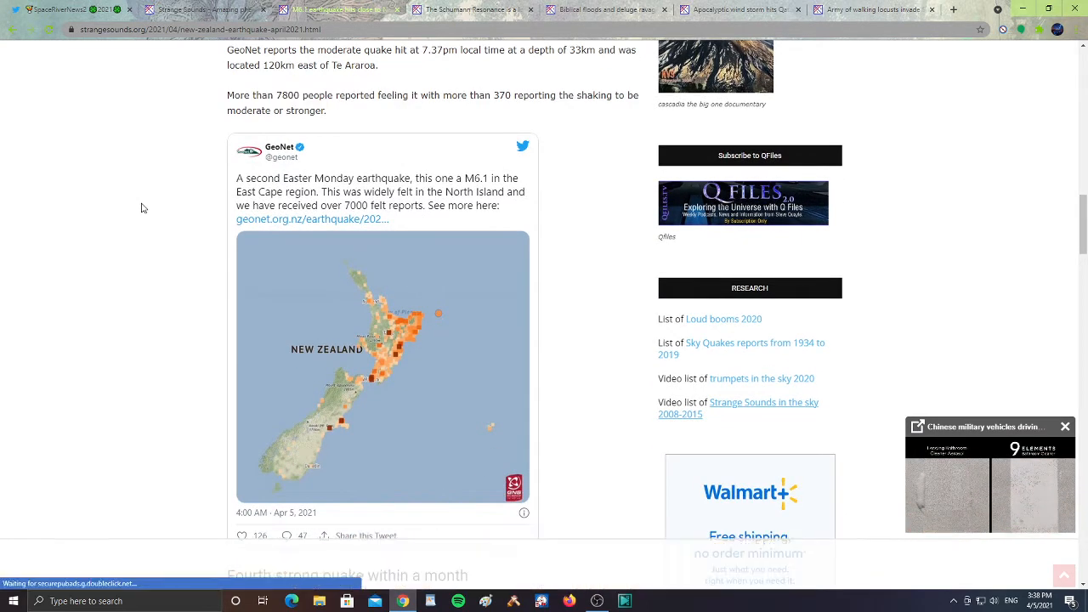
pyautogui.click(473, 10)
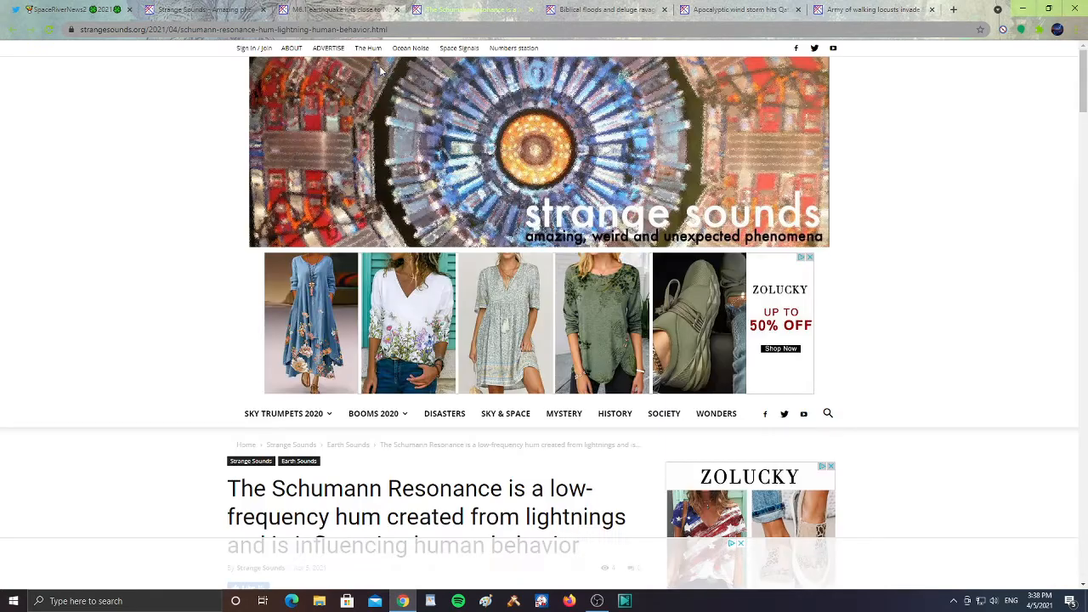
# Read down through the first half of the Schumann Resonance article.
pyautogui.scroll(-3)
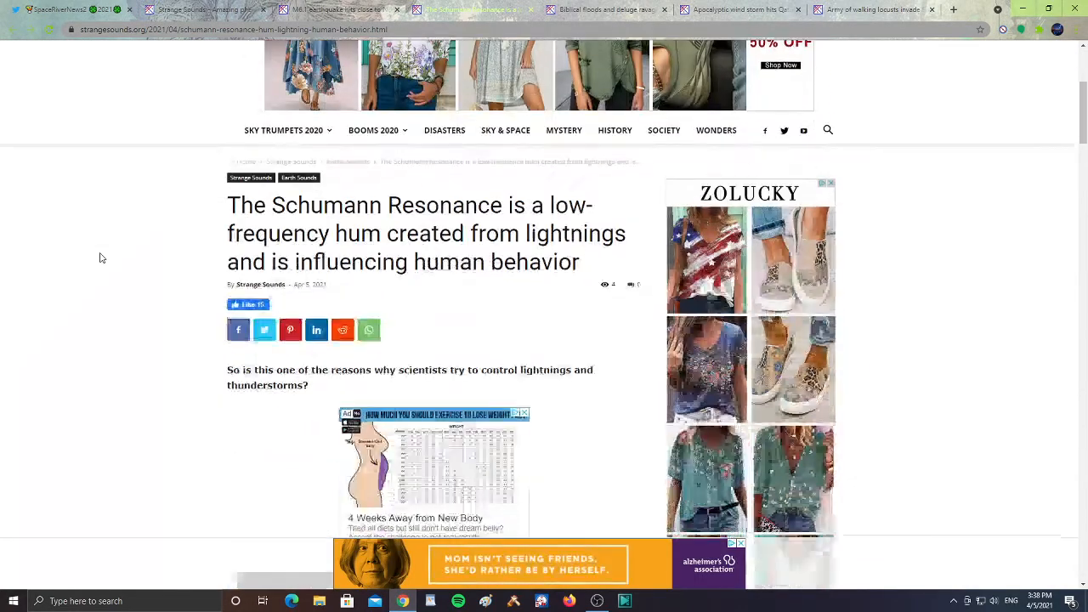
pyautogui.scroll(-3)
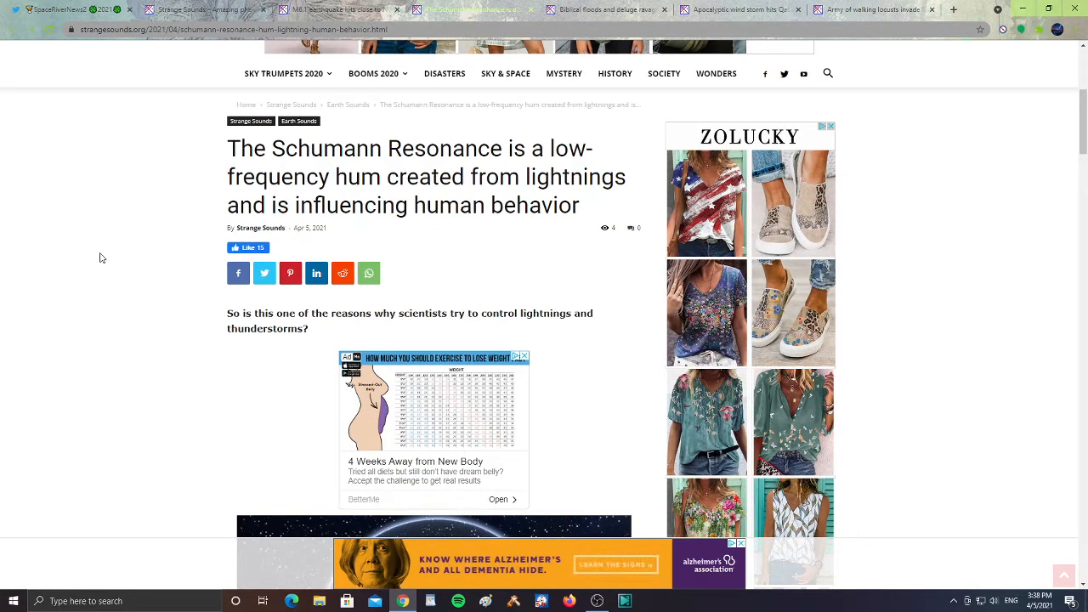
pyautogui.scroll(-3)
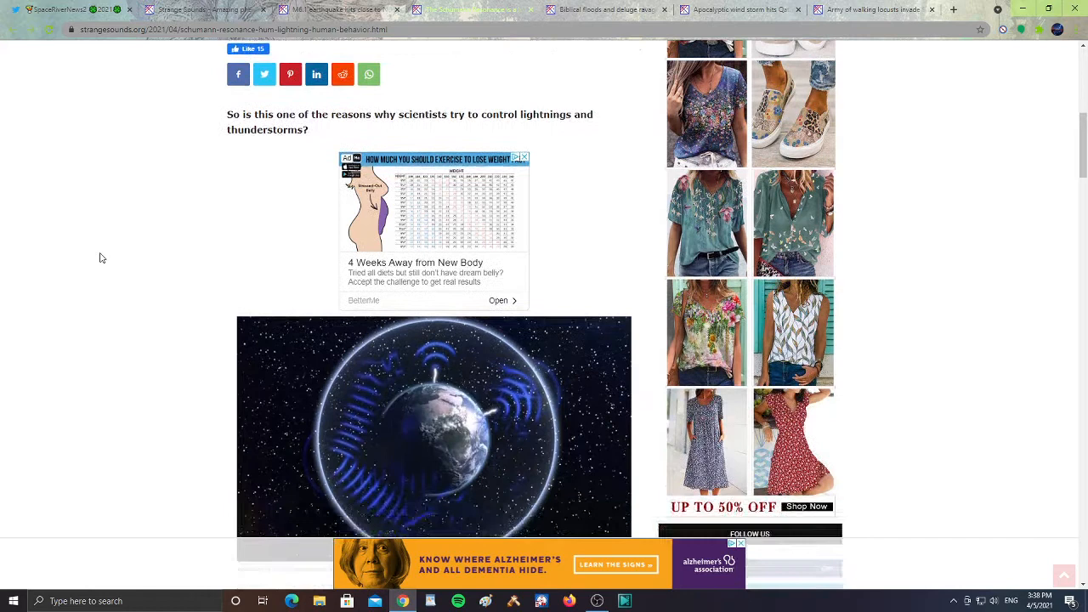
pyautogui.scroll(-3)
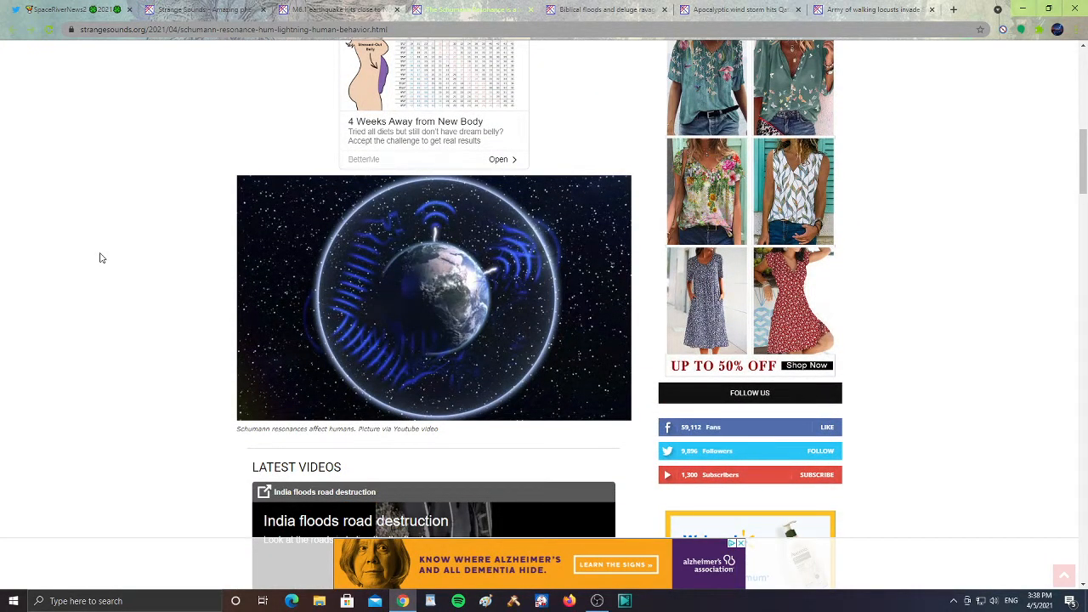
pyautogui.scroll(-3)
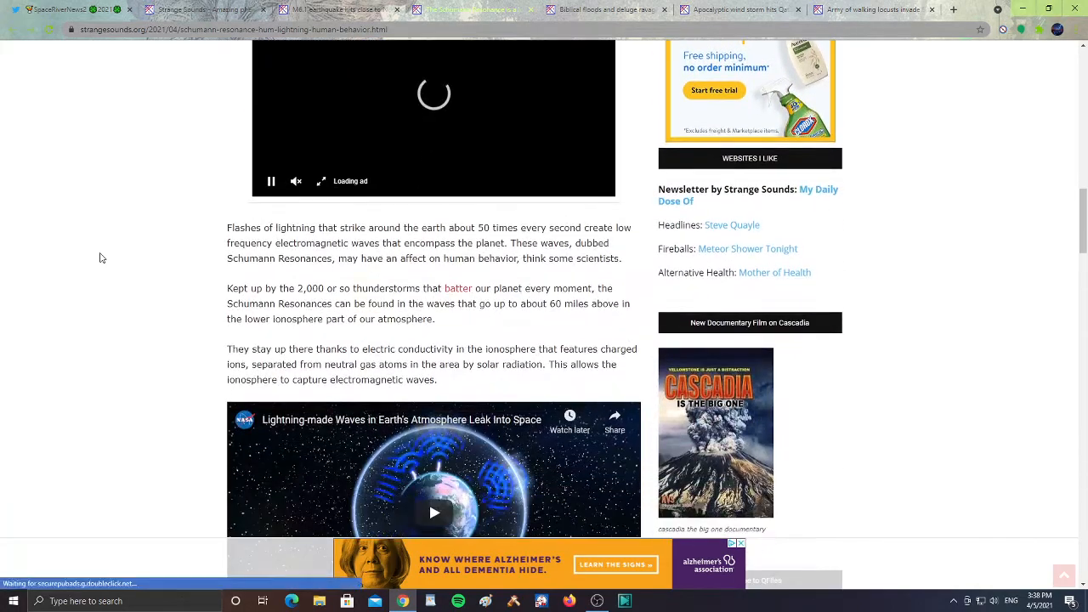
pyautogui.scroll(-3)
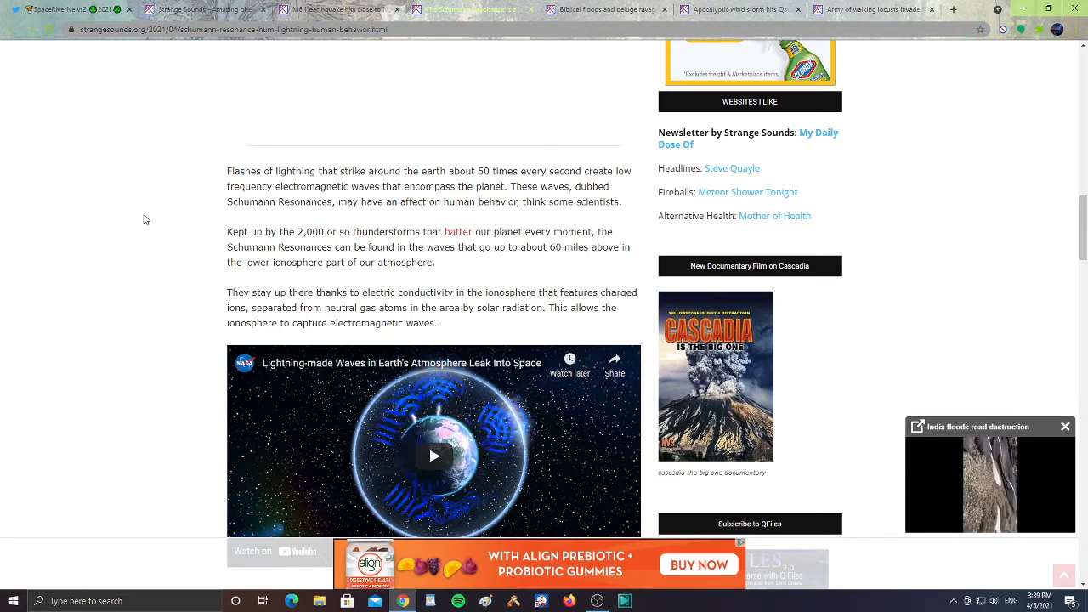
# Finish the Schumann Resonance article and switch to the Indonesia and East Timor floods article.
pyautogui.scroll(-3)
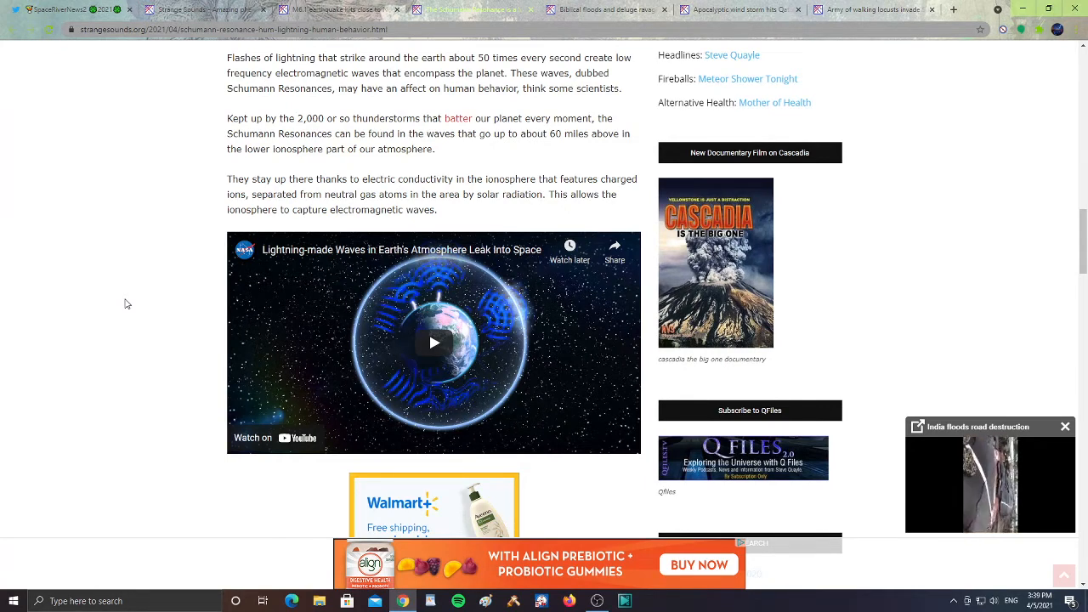
pyautogui.scroll(-3)
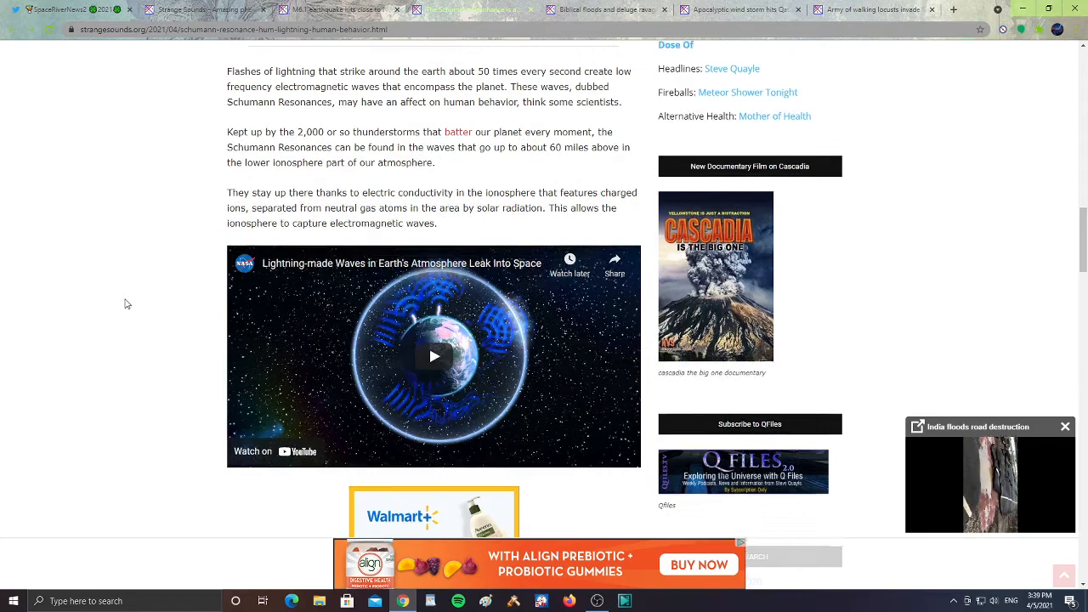
pyautogui.scroll(-3)
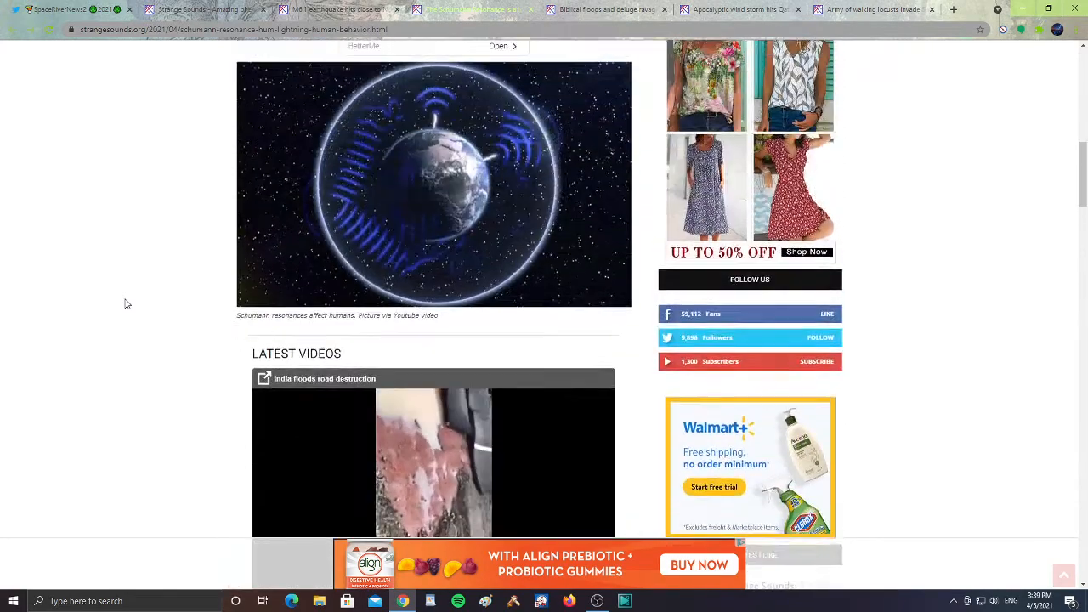
pyautogui.scroll(3)
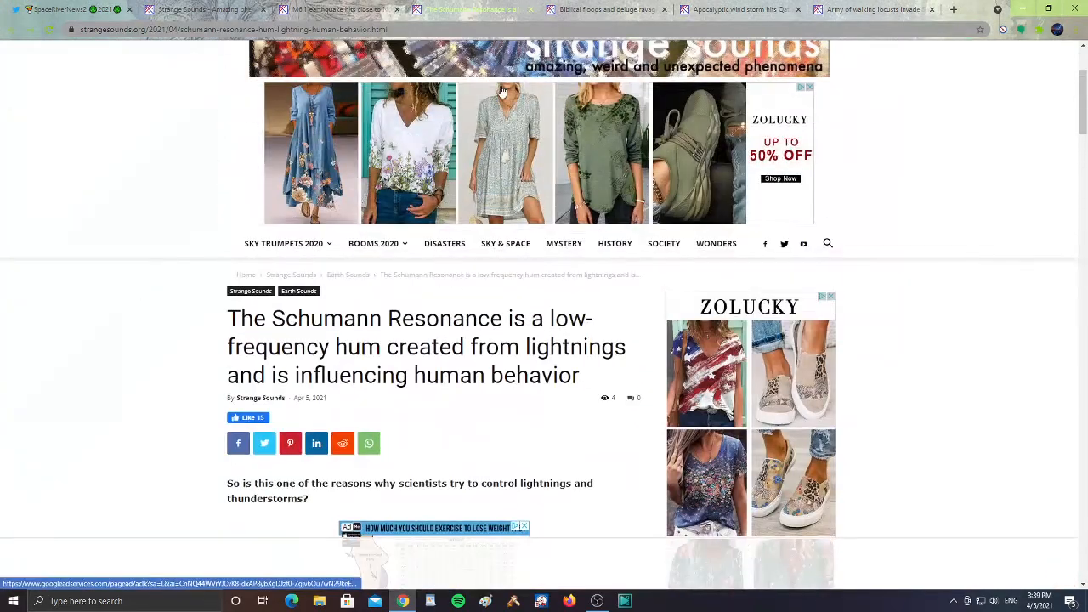
pyautogui.click(595, 10)
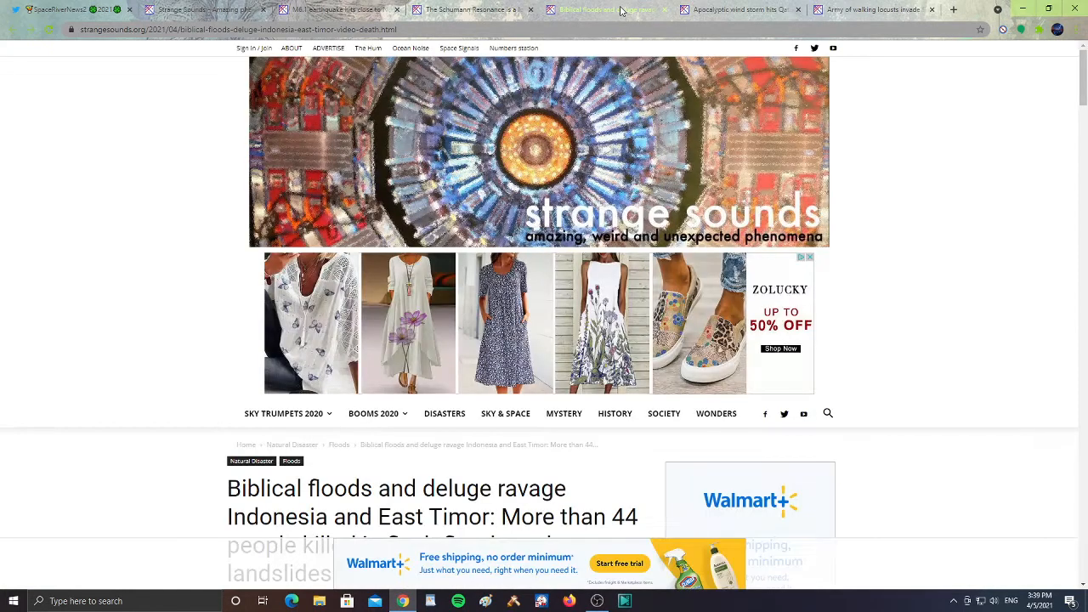
# Read the East Timor floods article down to its destruction photos, then switch to the Qatar wind storm article.
pyautogui.scroll(-3)
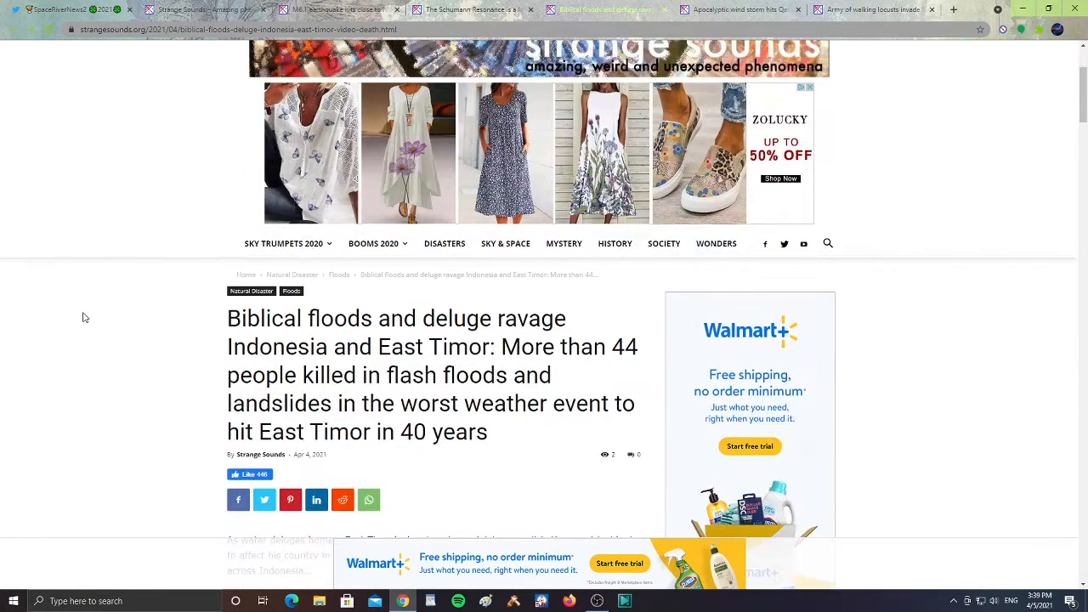
pyautogui.scroll(-3)
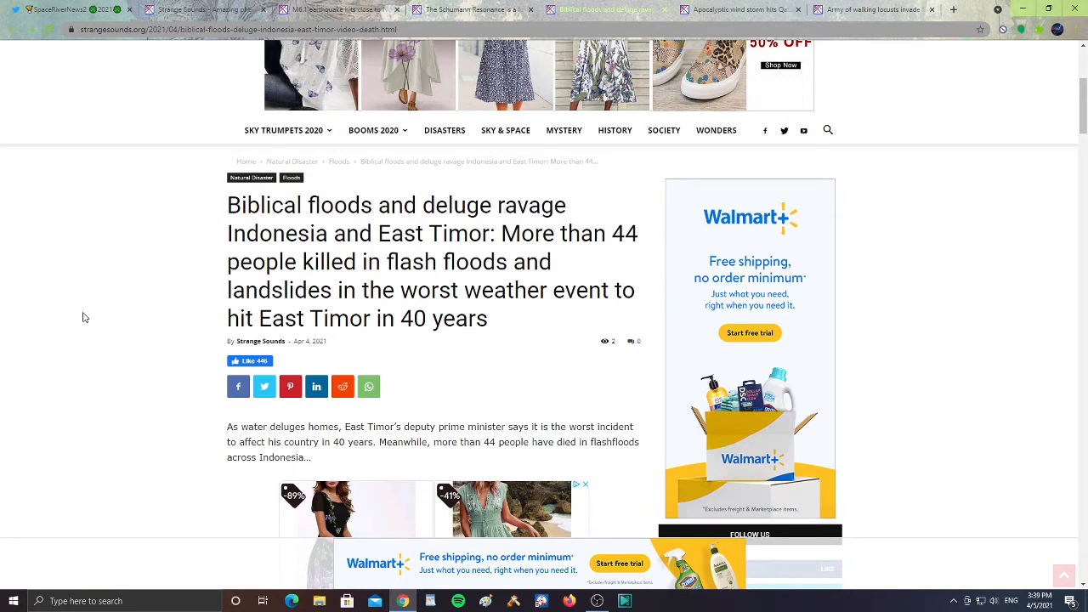
pyautogui.scroll(-3)
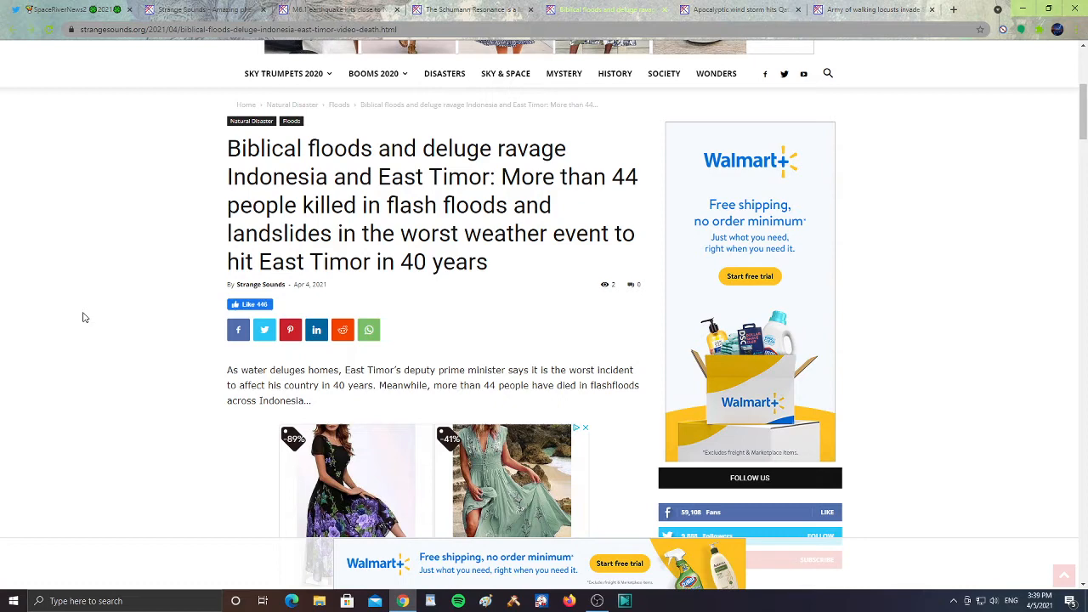
pyautogui.scroll(-3)
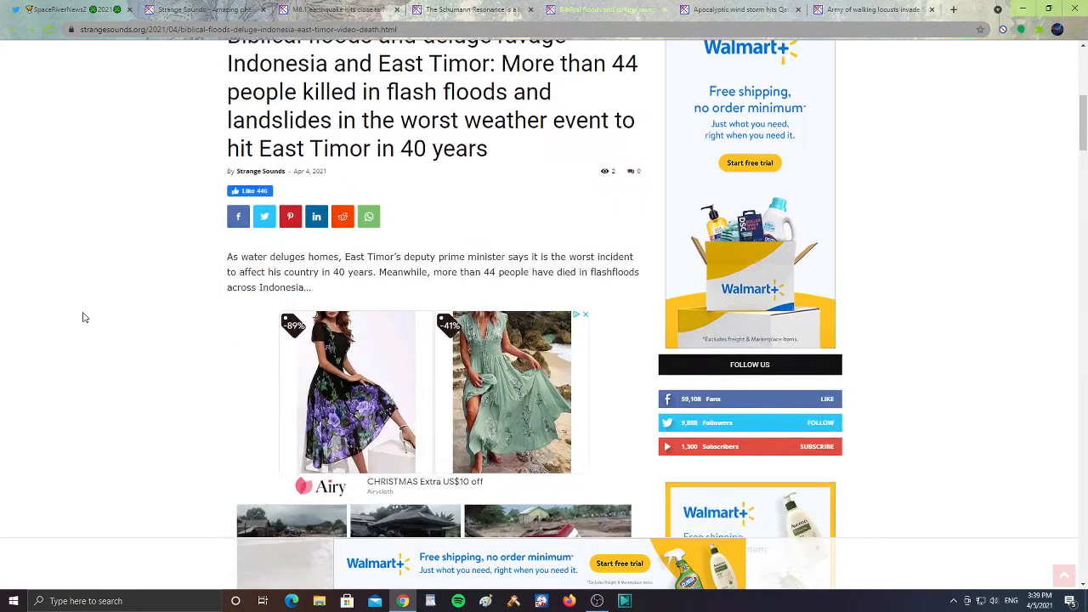
pyautogui.scroll(-3)
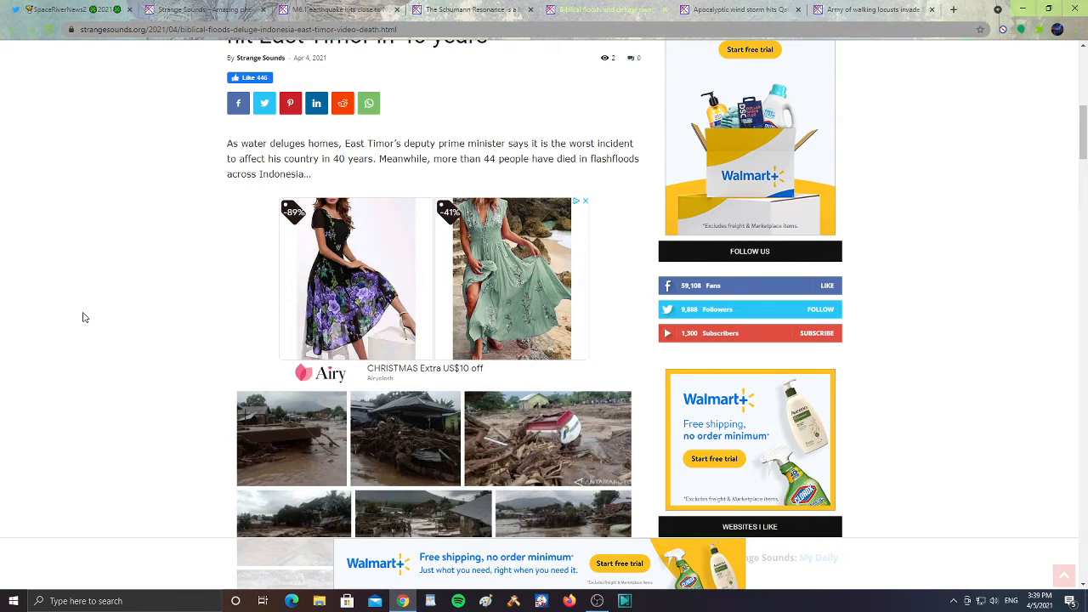
pyautogui.scroll(-3)
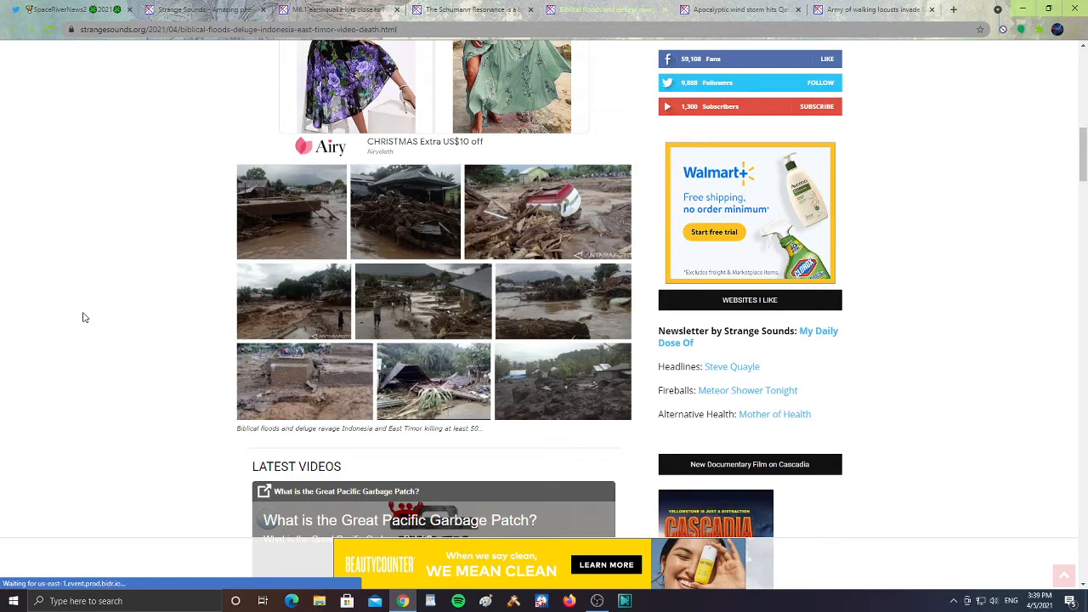
pyautogui.scroll(-3)
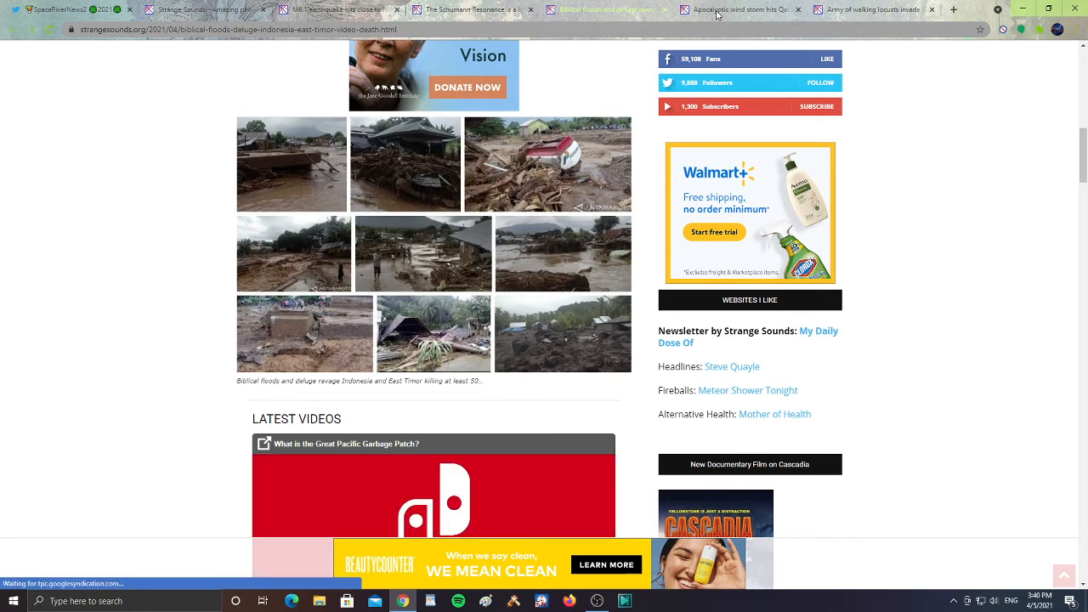
pyautogui.click(745, 10)
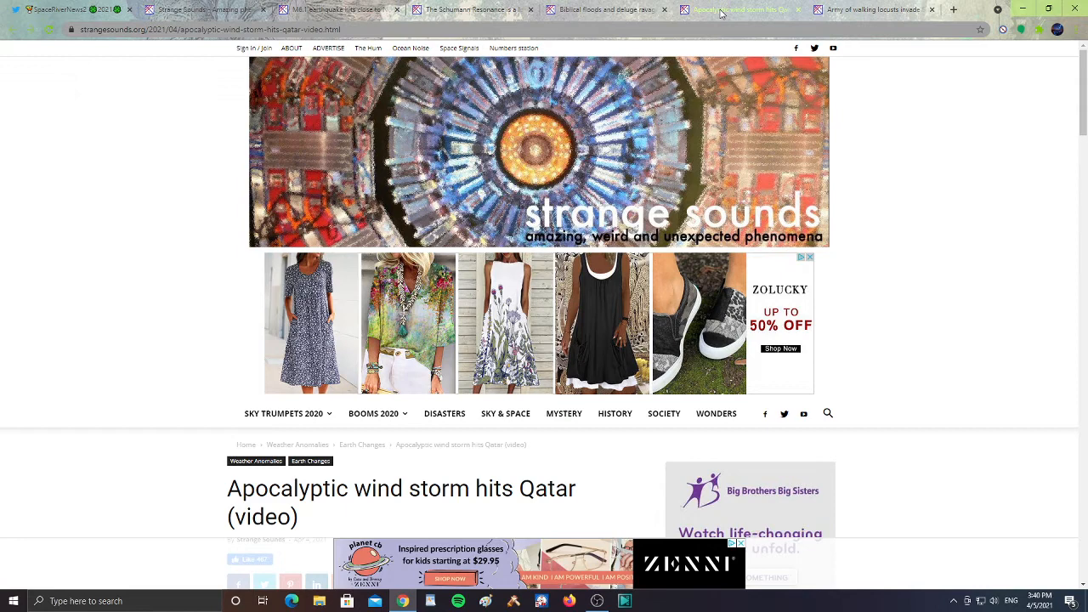
# Read through the Qatar wind storm article, then switch to the Saudi Arabia locust article.
pyautogui.scroll(-3)
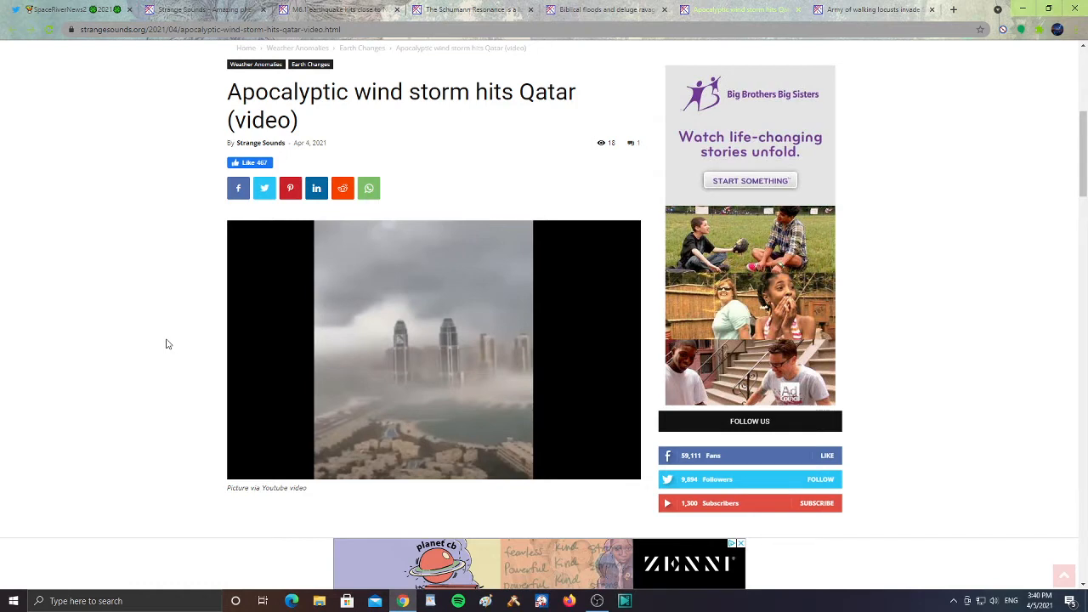
pyautogui.scroll(-3)
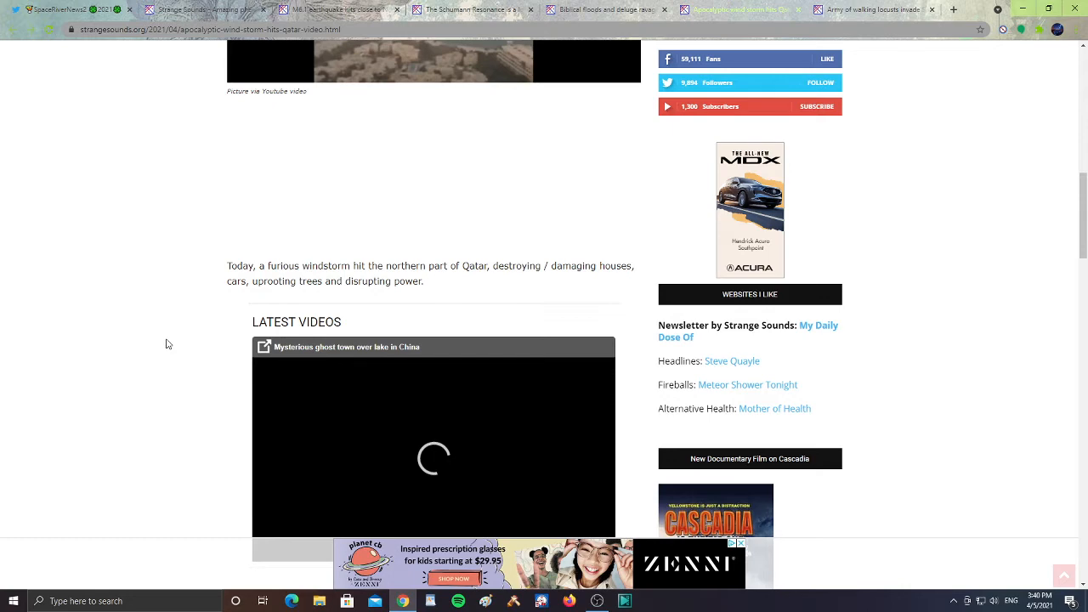
pyautogui.scroll(-3)
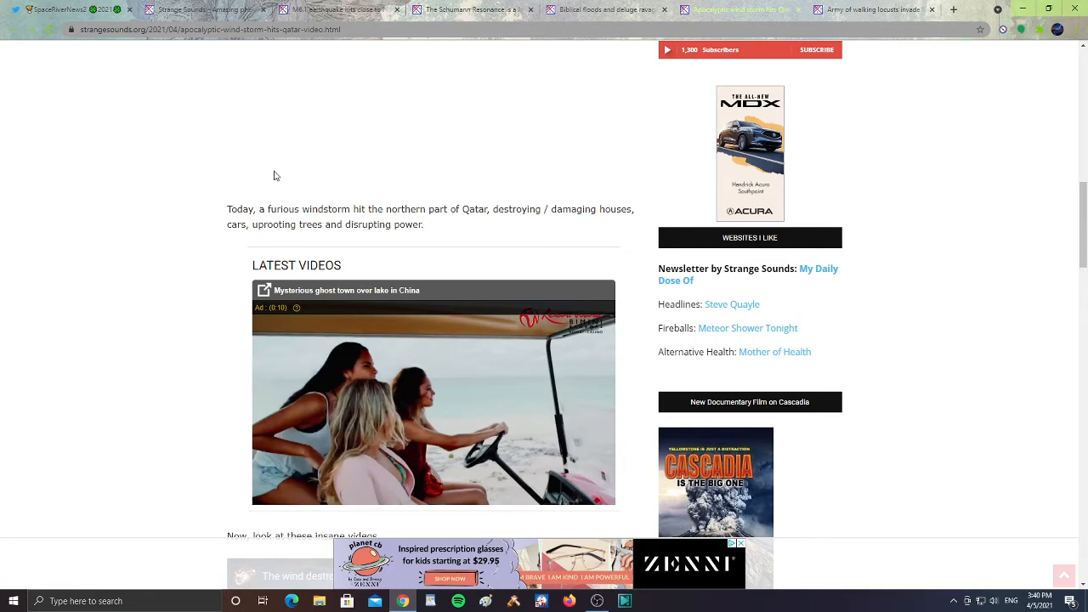
pyautogui.click(867, 10)
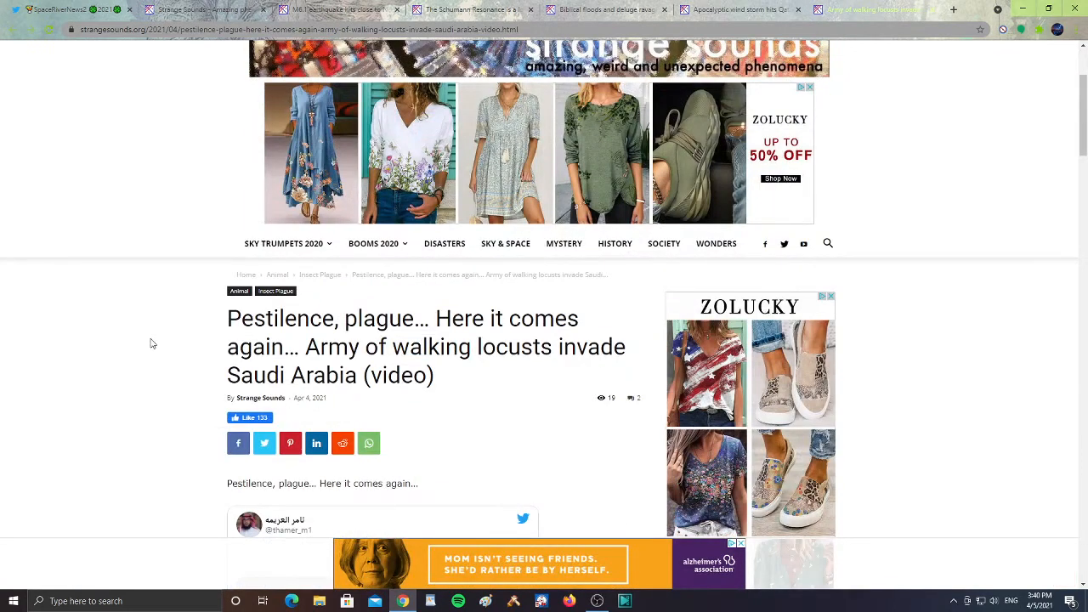
# Read the walking locusts article through its photos and return toward the top.
pyautogui.scroll(-3)
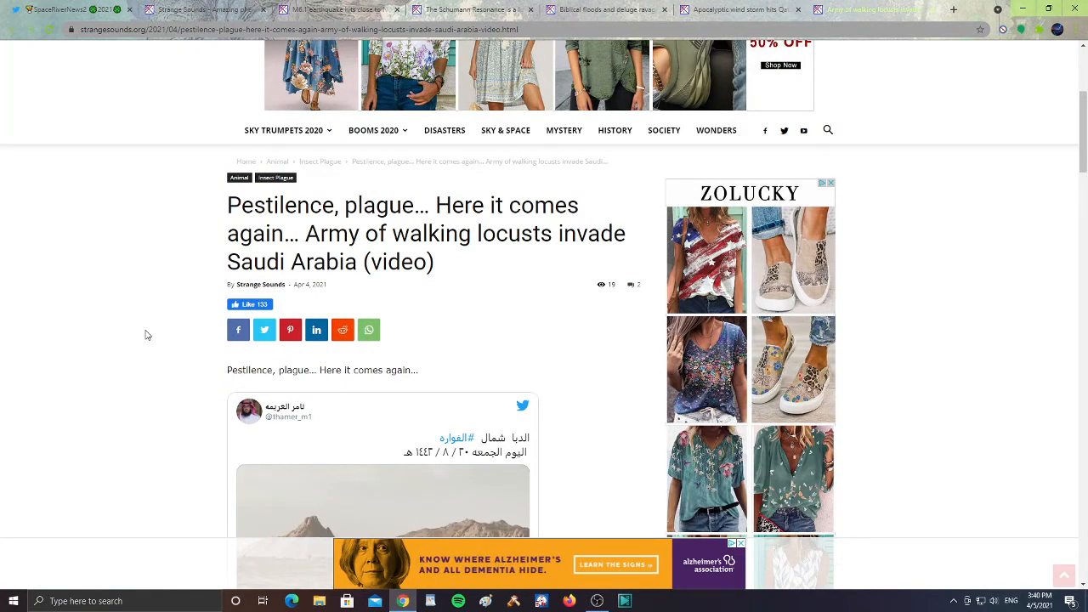
pyautogui.scroll(-3)
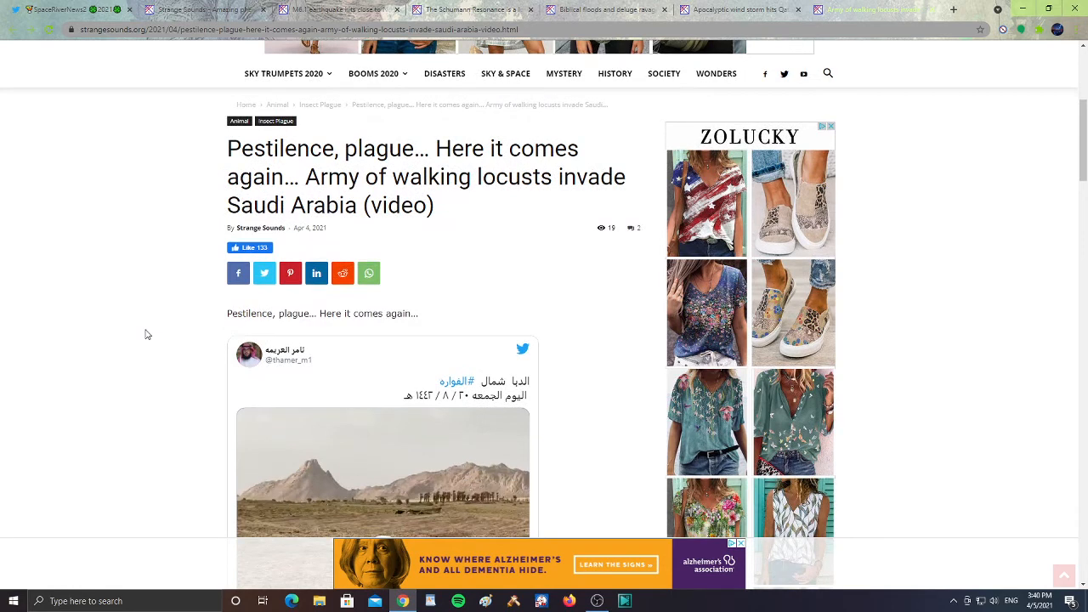
pyautogui.scroll(-3)
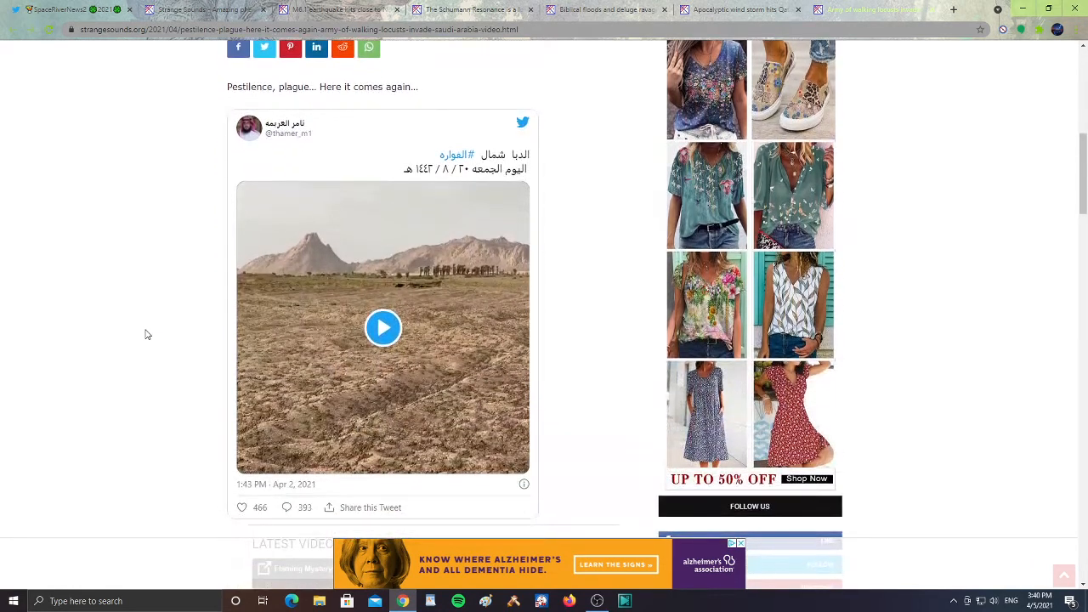
pyautogui.scroll(-3)
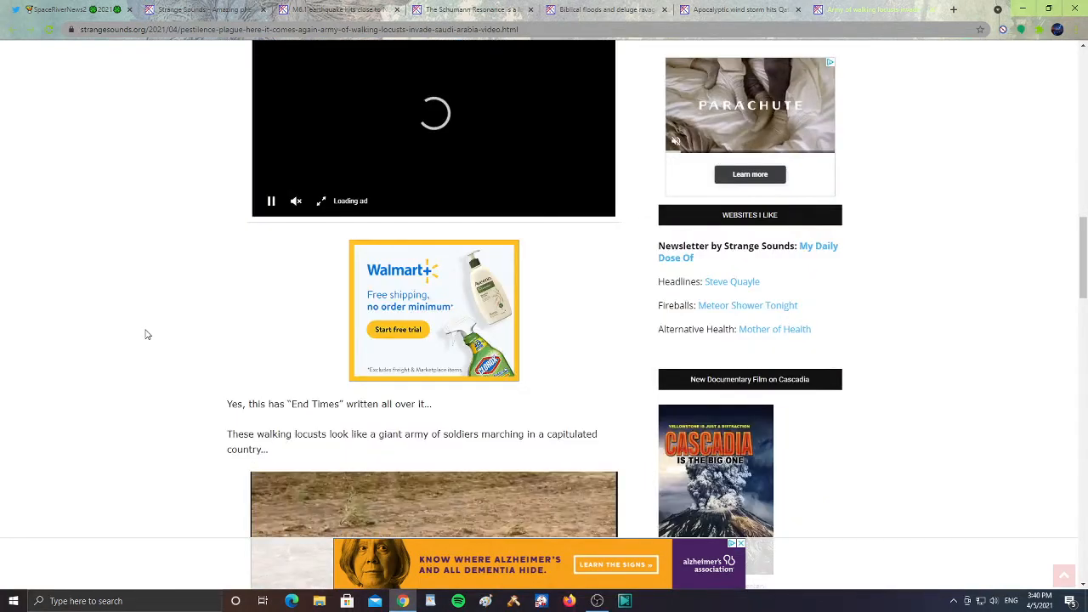
pyautogui.scroll(-3)
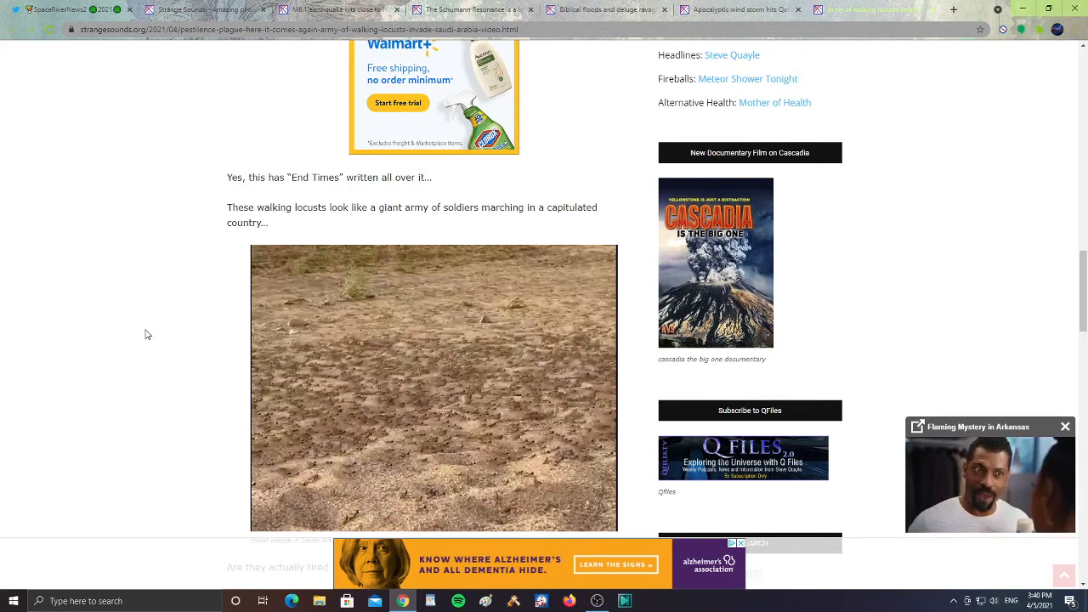
pyautogui.scroll(-3)
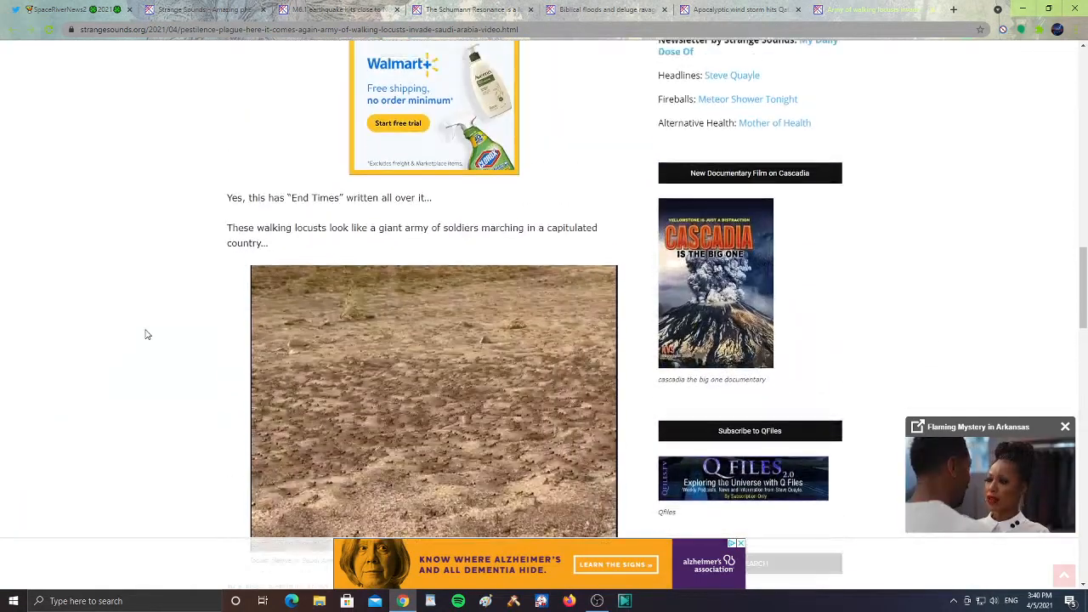
pyautogui.scroll(3)
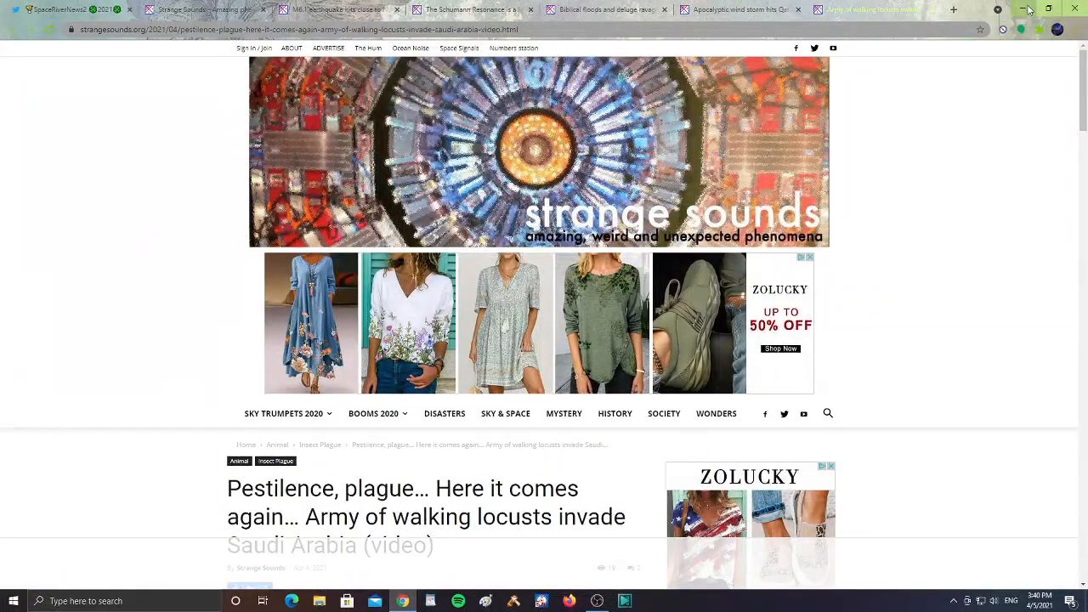
# Minimize Chrome and bring up the OBS Studio recording window.
pyautogui.click(1029, 11)
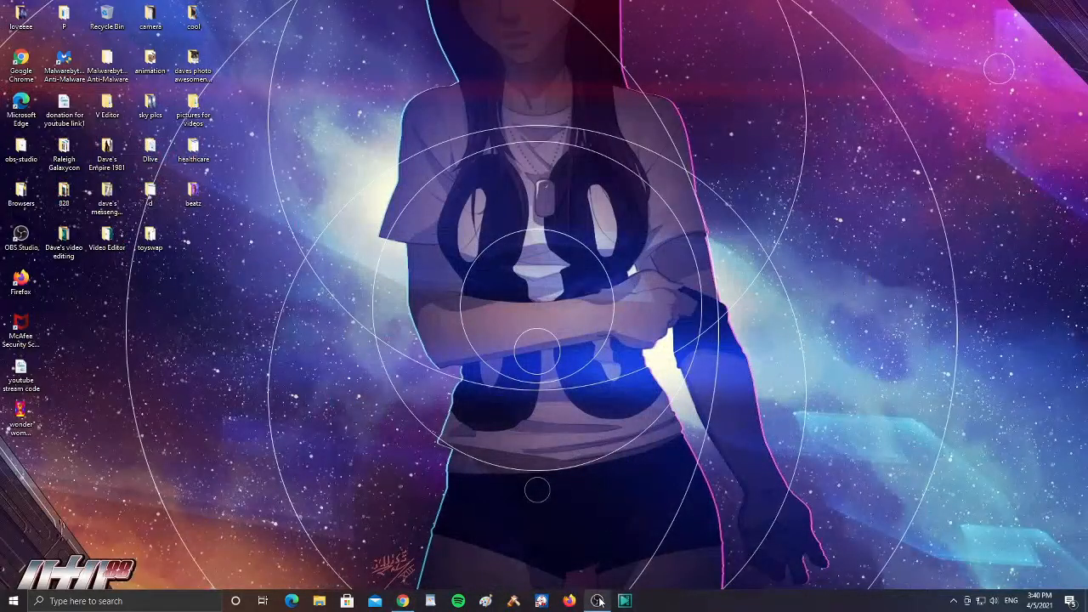
pyautogui.click(599, 602)
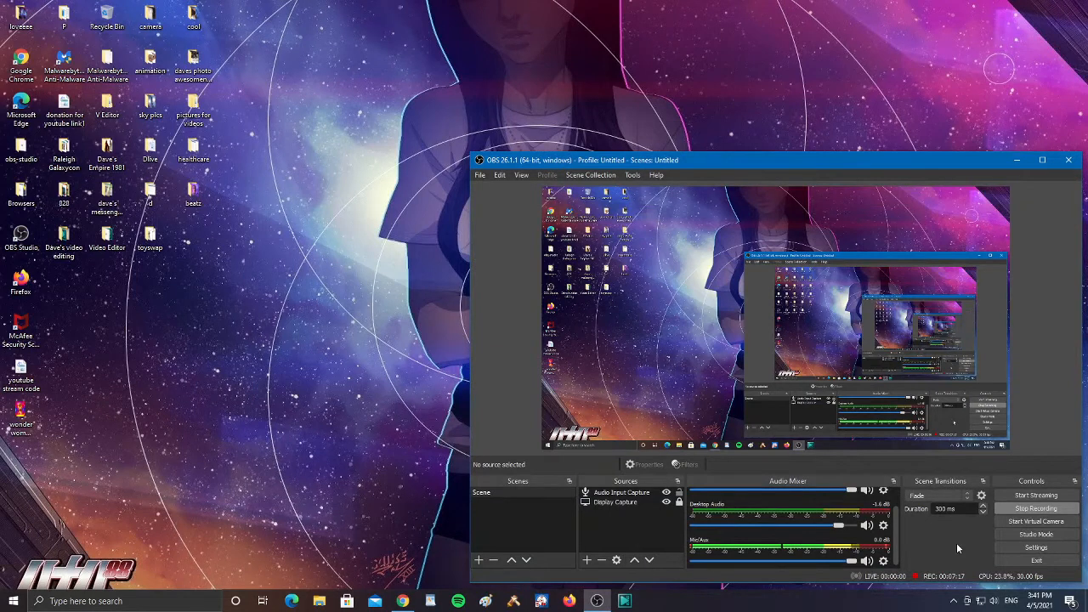